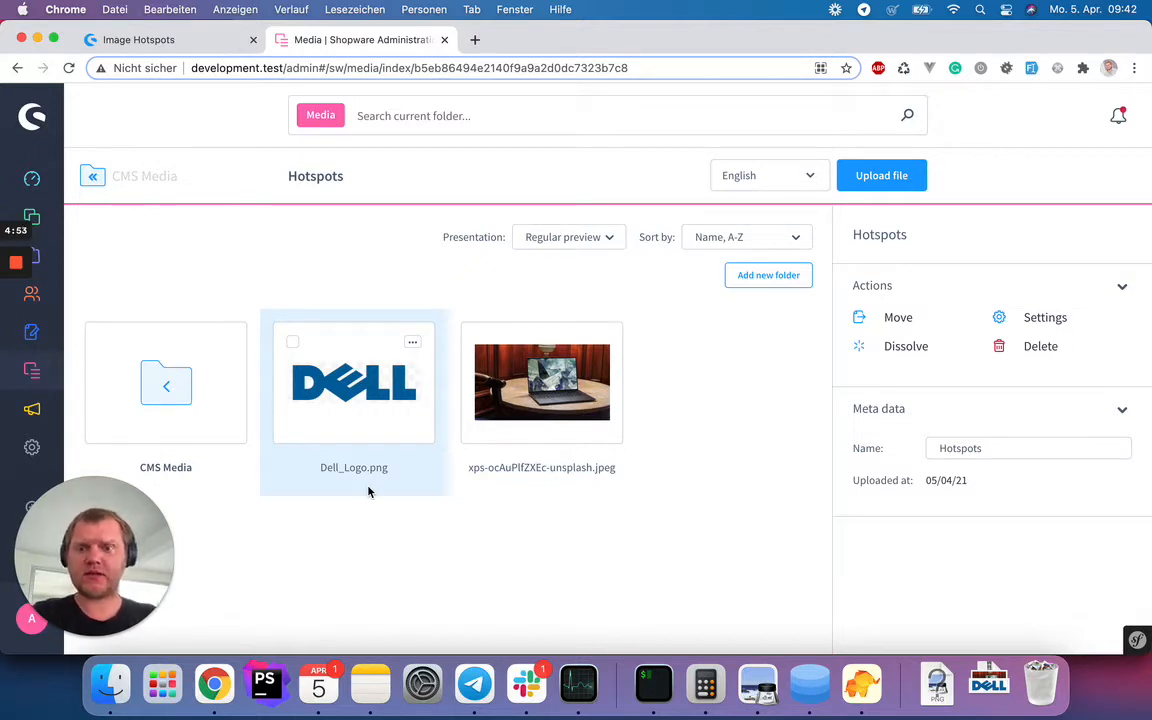
{"action": "mouse_move", "coordinate": [388, 496]}
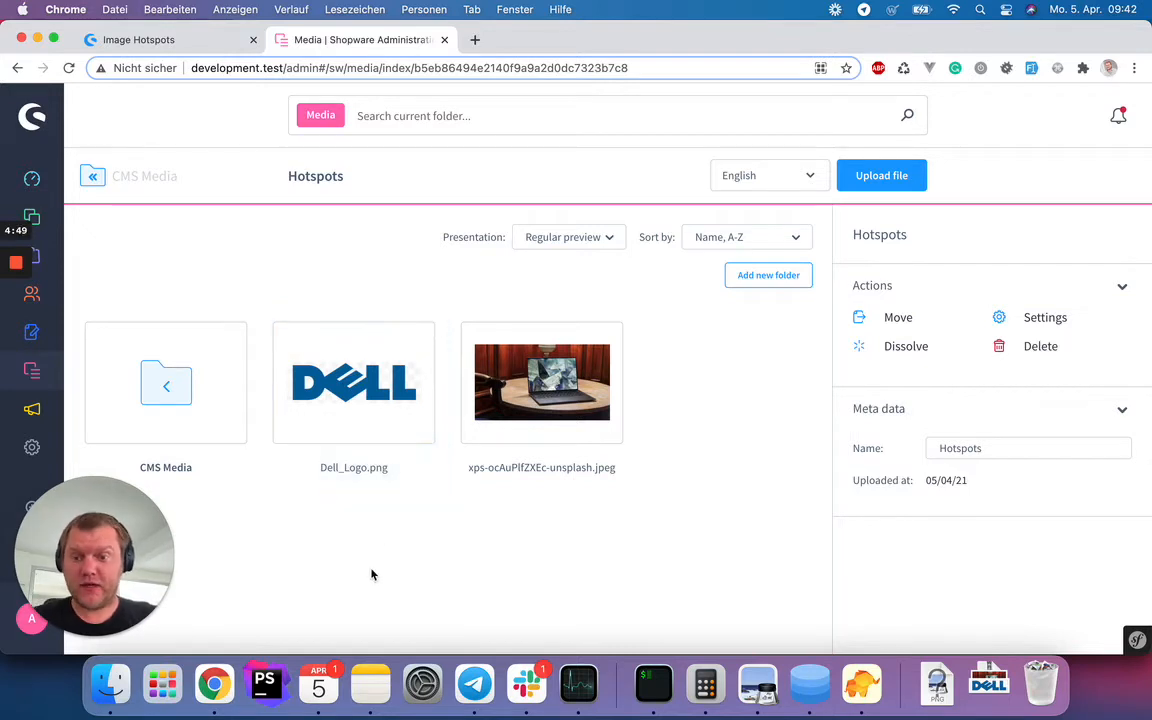
{"action": "mouse_move", "coordinate": [372, 570]}
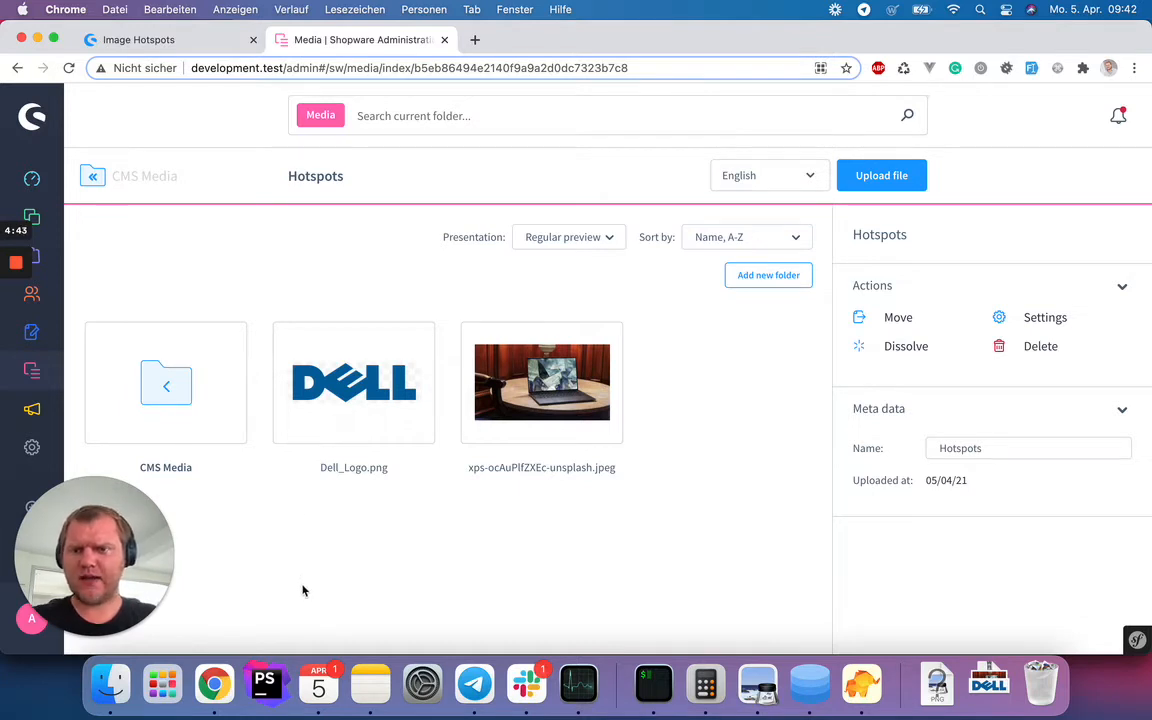
{"action": "mouse_move", "coordinate": [180, 220]}
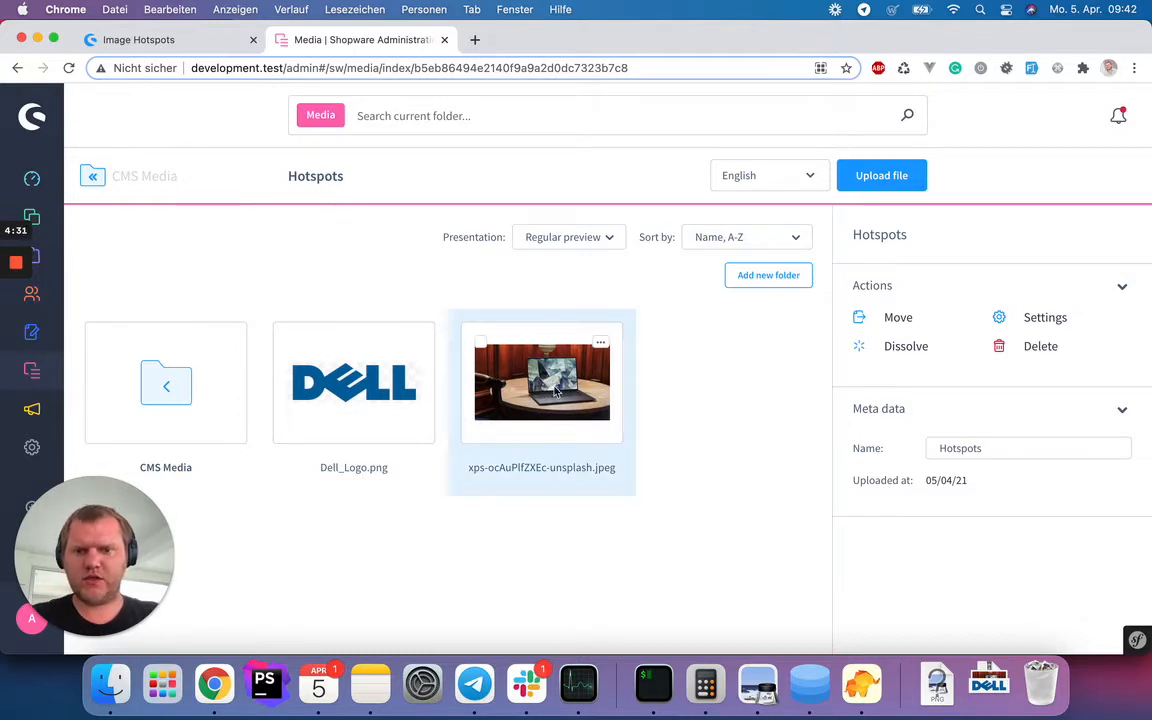
{"action": "mouse_move", "coordinate": [536, 404]}
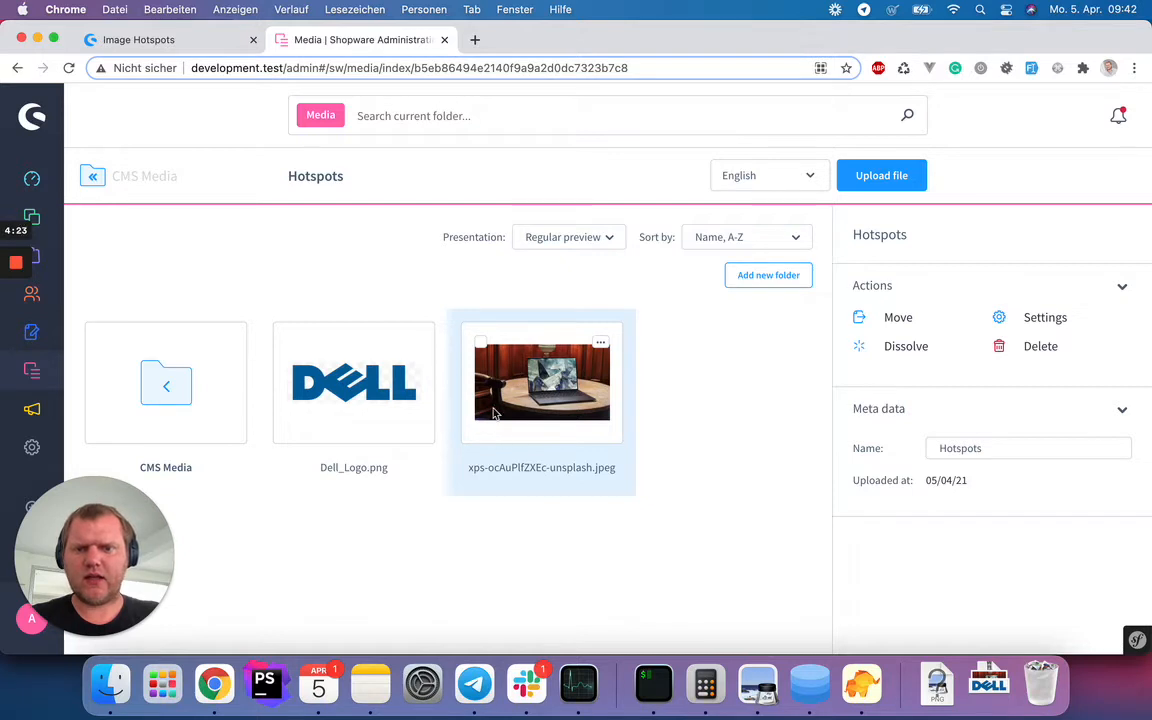
{"action": "mouse_move", "coordinate": [600, 344]}
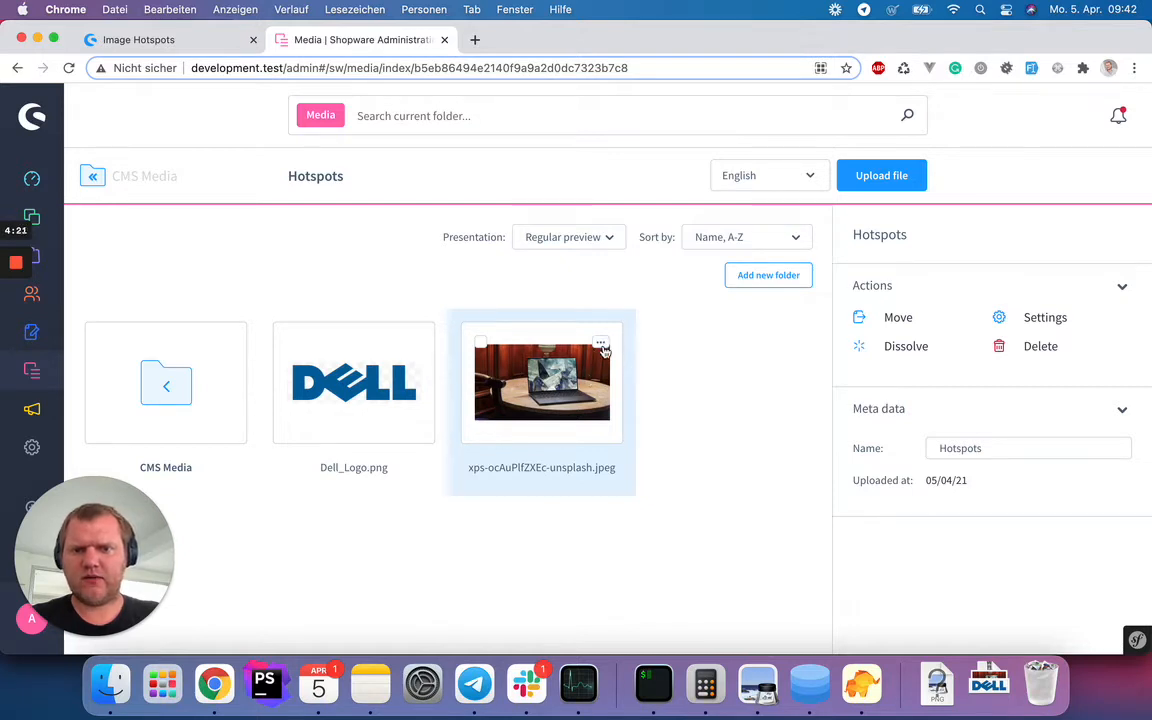
Choose Set Image Hotspot on the laptop photo to start its hotspot map.
{"action": "left_click", "coordinate": [600, 344]}
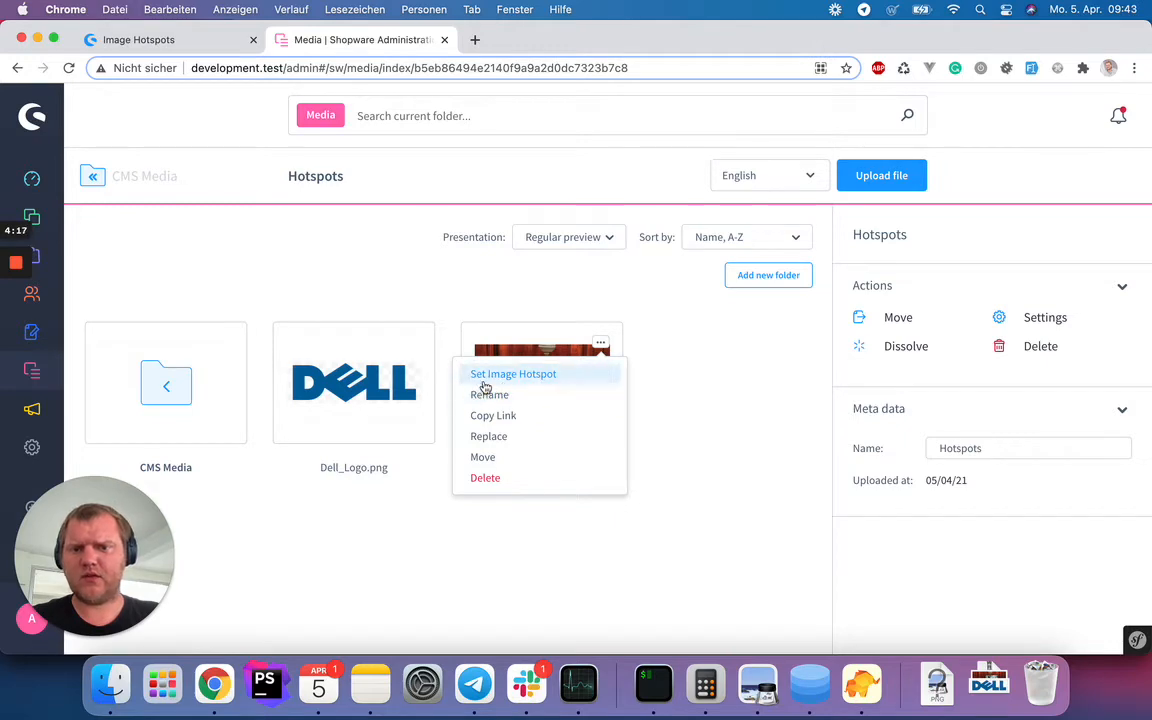
{"action": "mouse_move", "coordinate": [536, 388]}
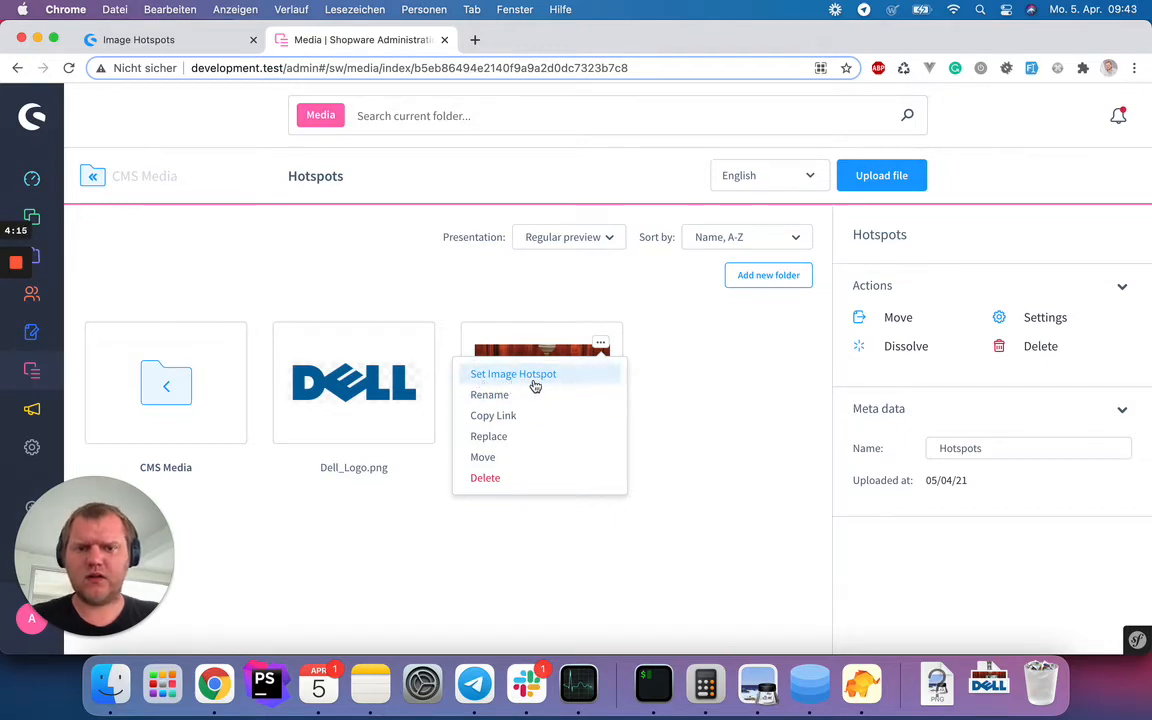
{"action": "left_click", "coordinate": [512, 374]}
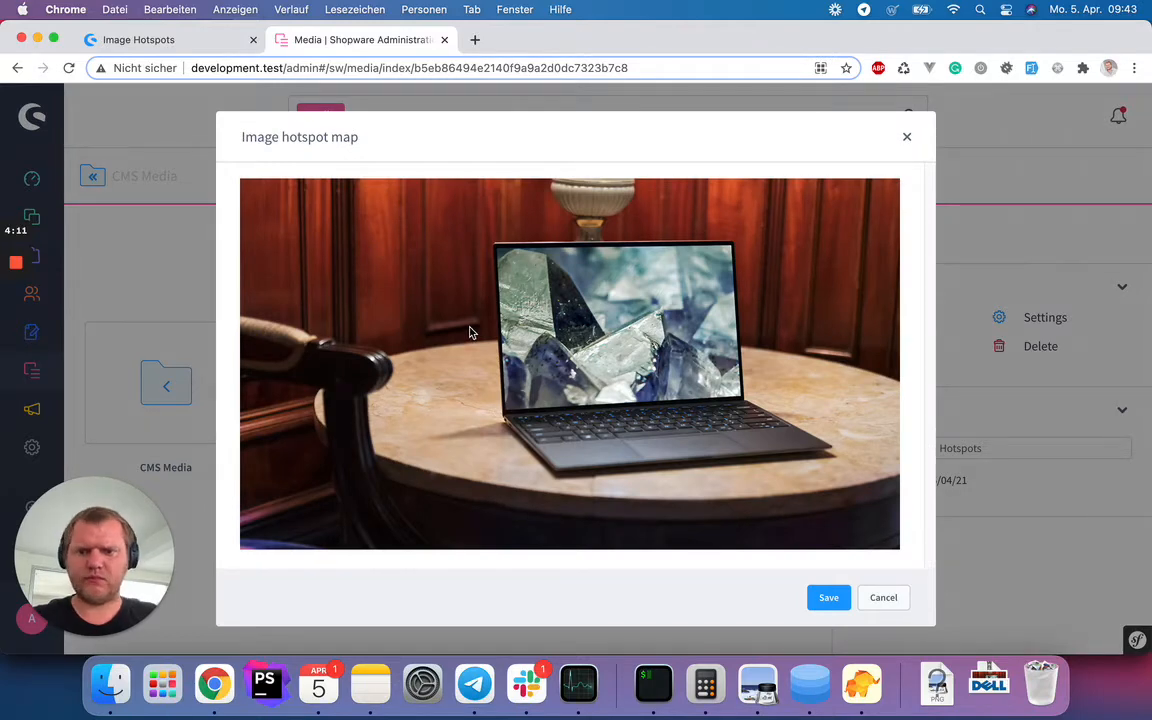
{"action": "mouse_move", "coordinate": [558, 276]}
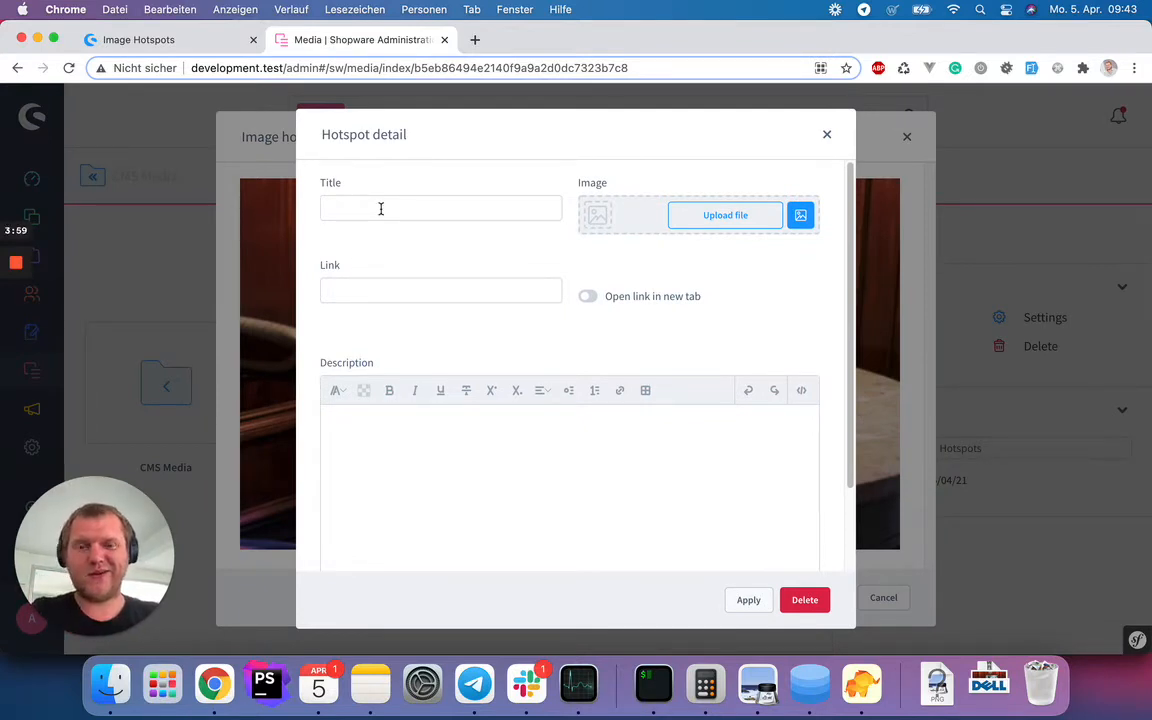
Enter title 'Dell XPS', a link, and description 'We can add a little description here'.
{"action": "left_click", "coordinate": [440, 208]}
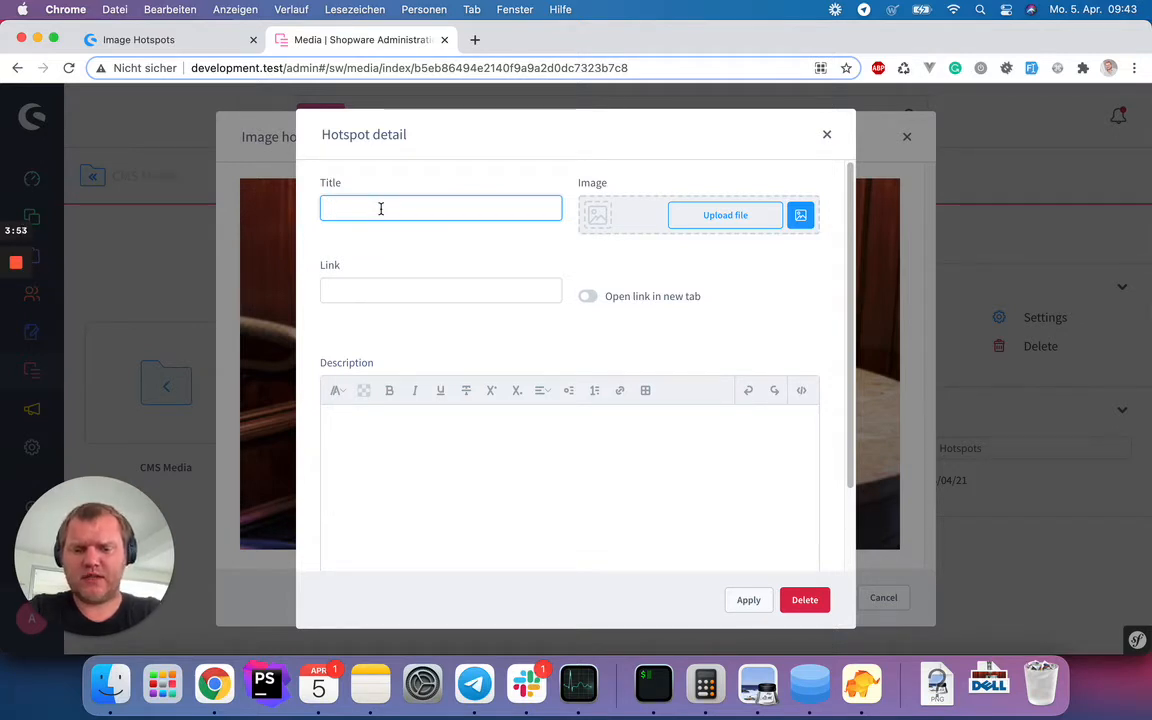
{"action": "type", "text": "Dell XPS"}
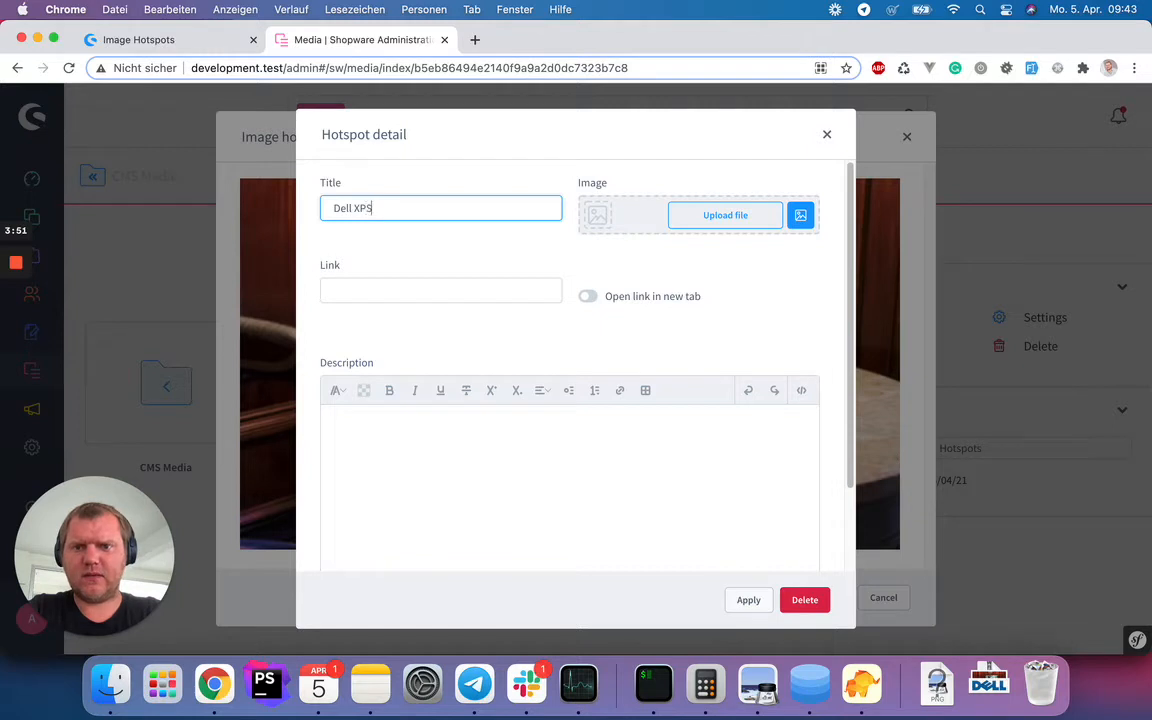
{"action": "type", "text": "https://test.de"}
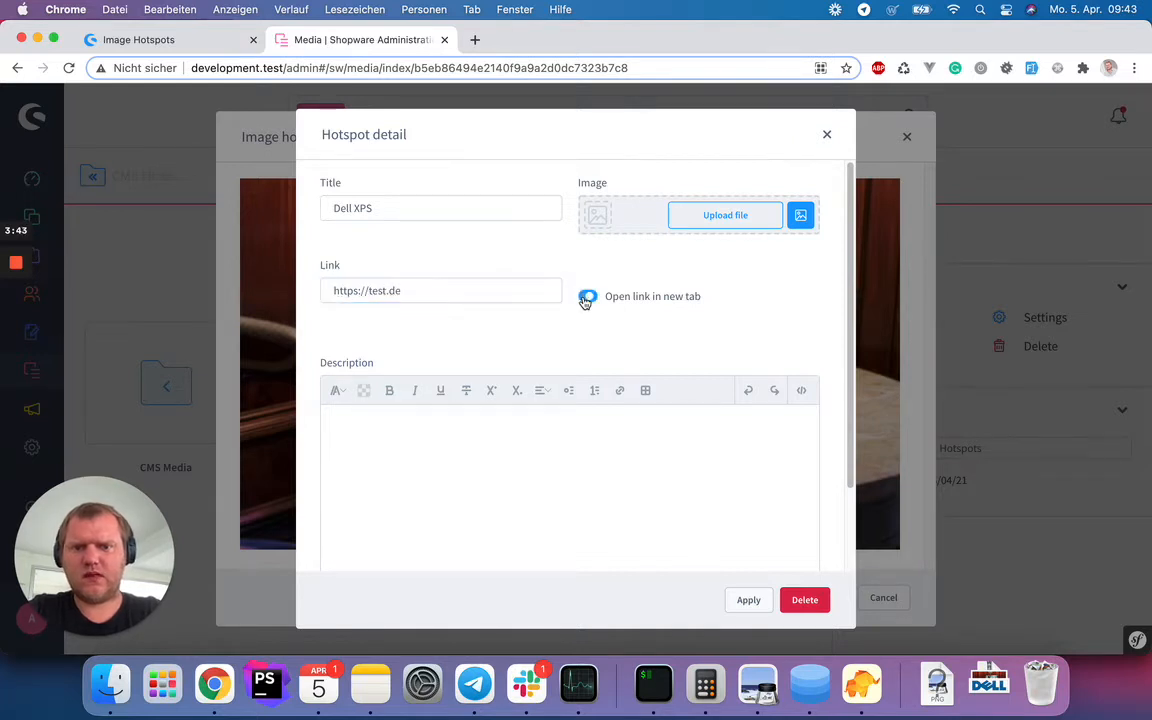
{"action": "type", "text": "We"}
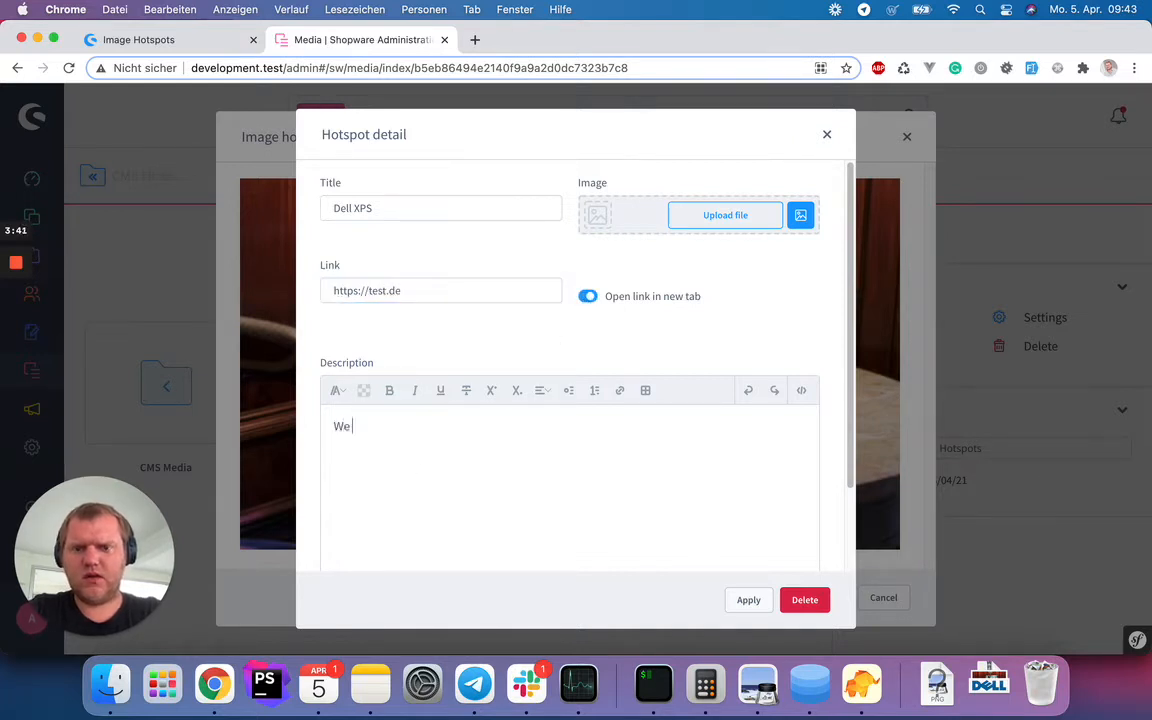
{"action": "type", "text": "can add a little de"}
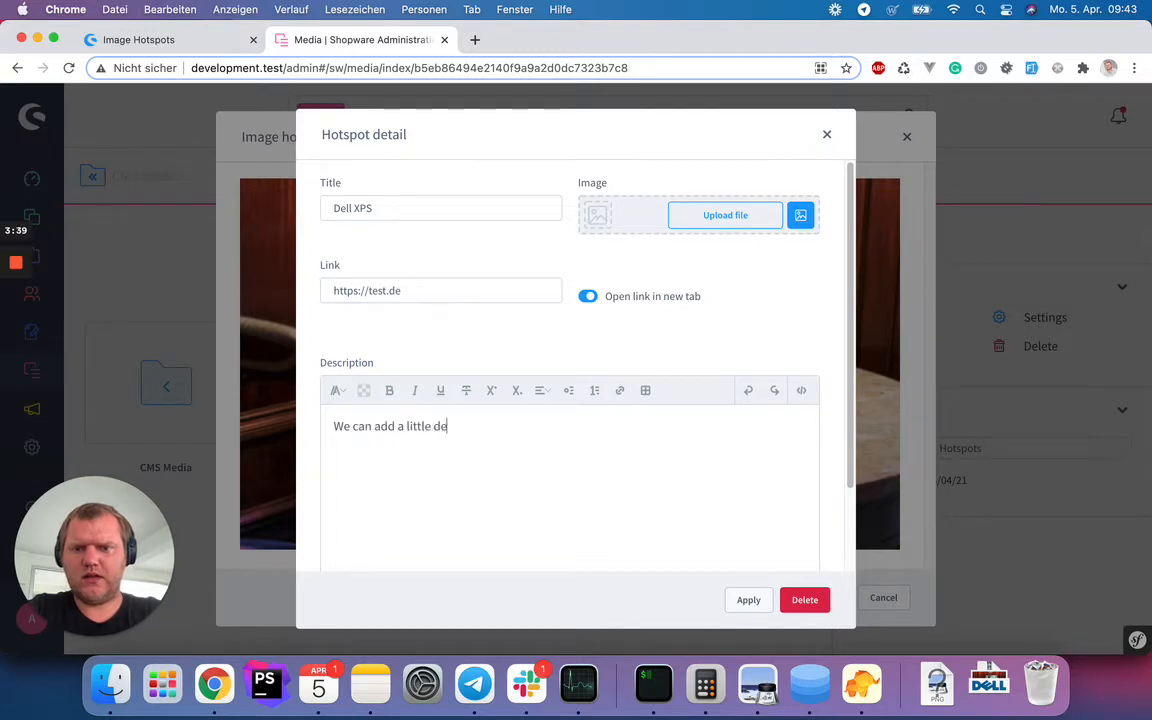
{"action": "type", "text": "scription here"}
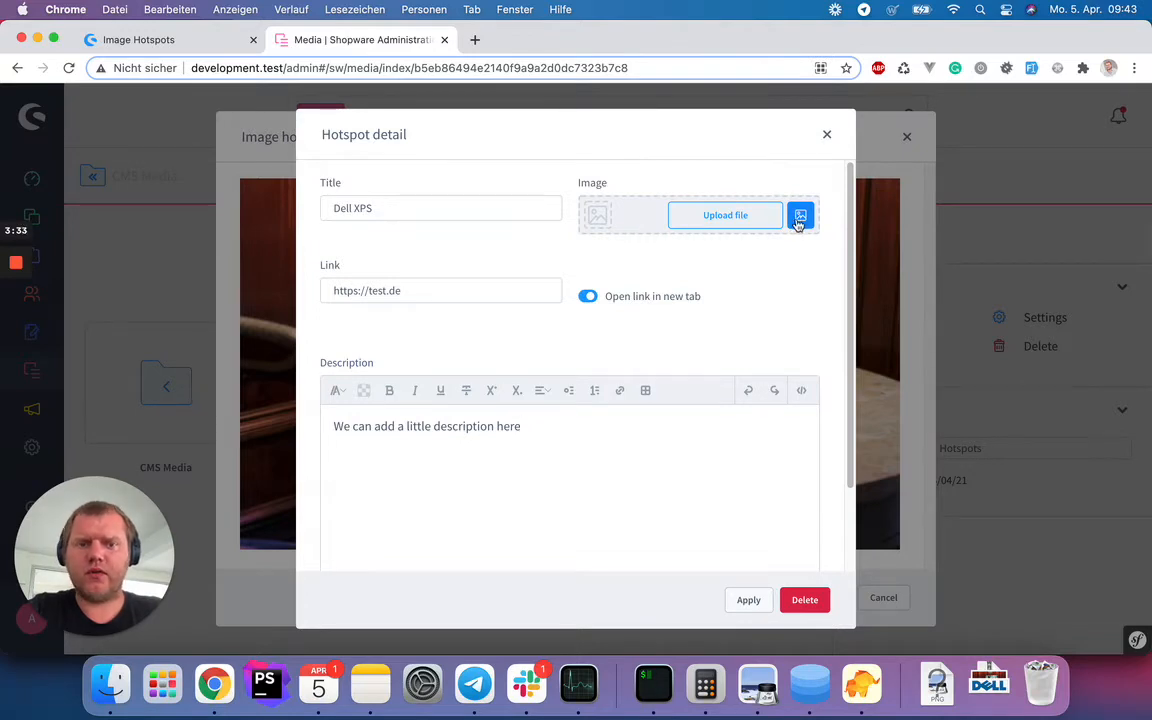
Attach Dell_Logo.png from the Hotspots media folder, apply the hotspot and save the map.
{"action": "left_click", "coordinate": [800, 216]}
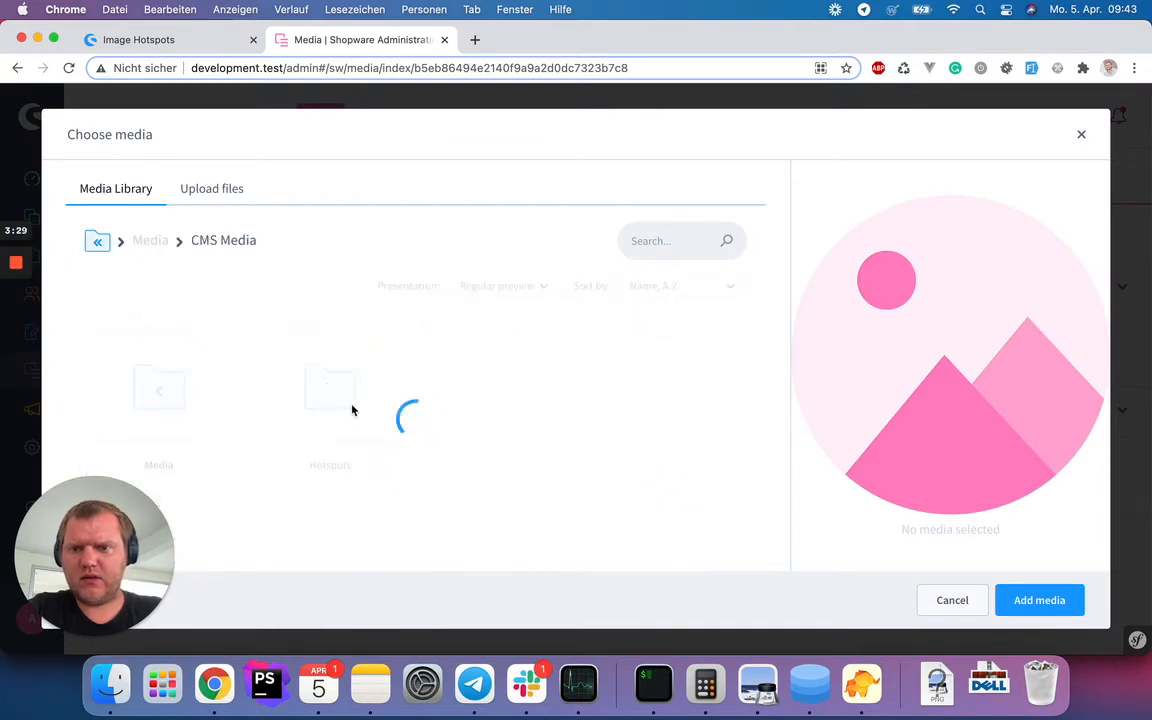
{"action": "left_click", "coordinate": [330, 390]}
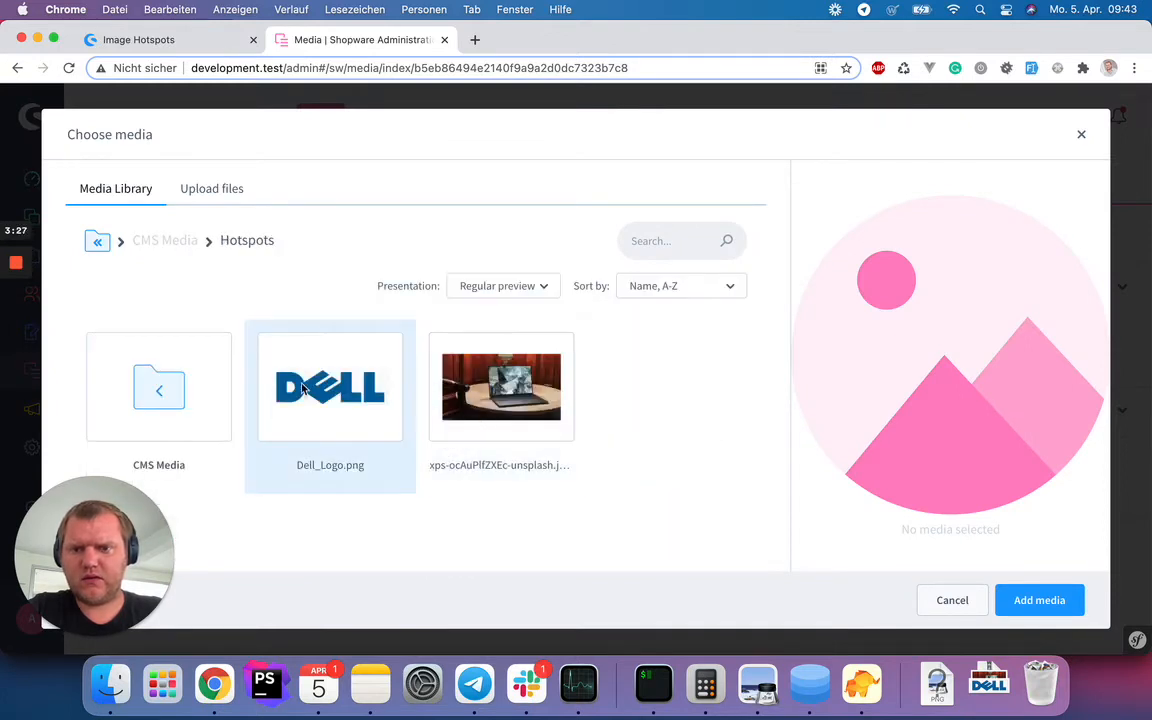
{"action": "left_click", "coordinate": [330, 388]}
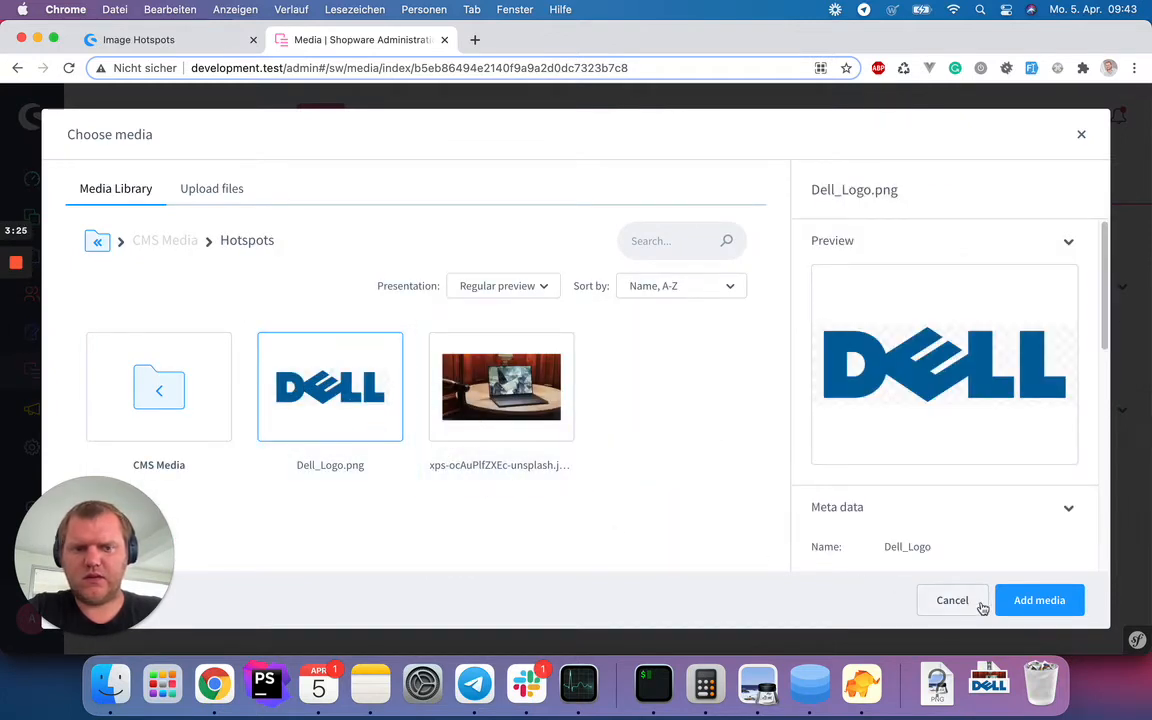
{"action": "left_click", "coordinate": [1040, 600]}
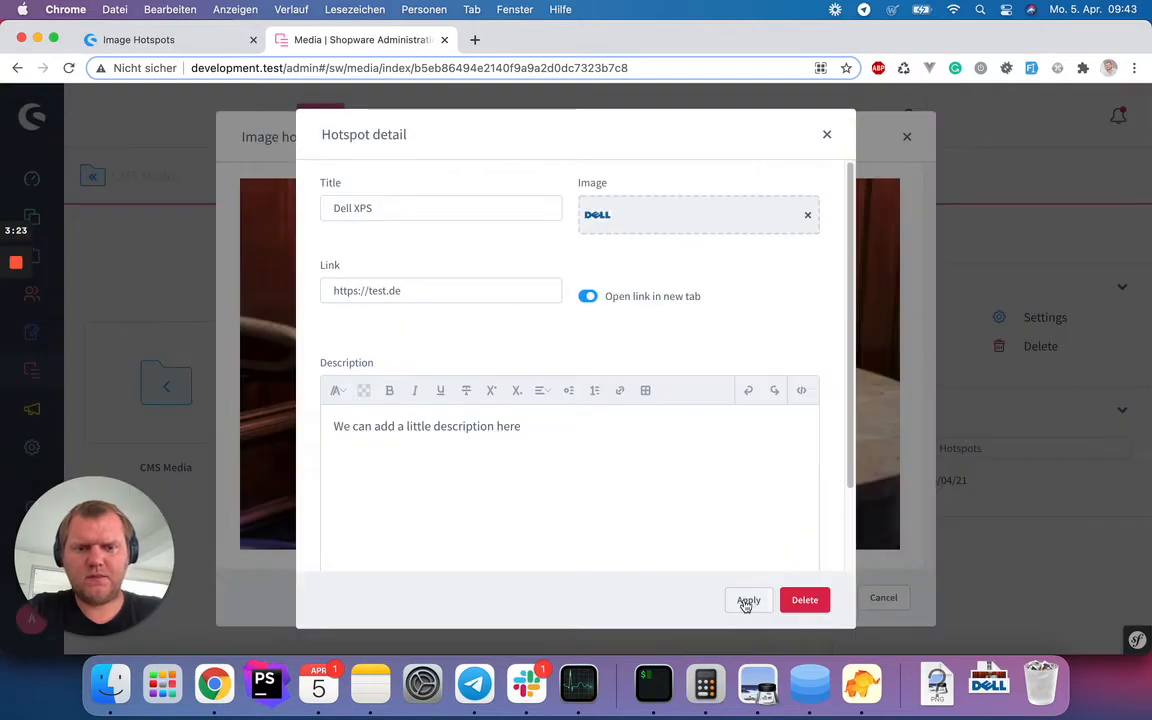
{"action": "left_click", "coordinate": [748, 600]}
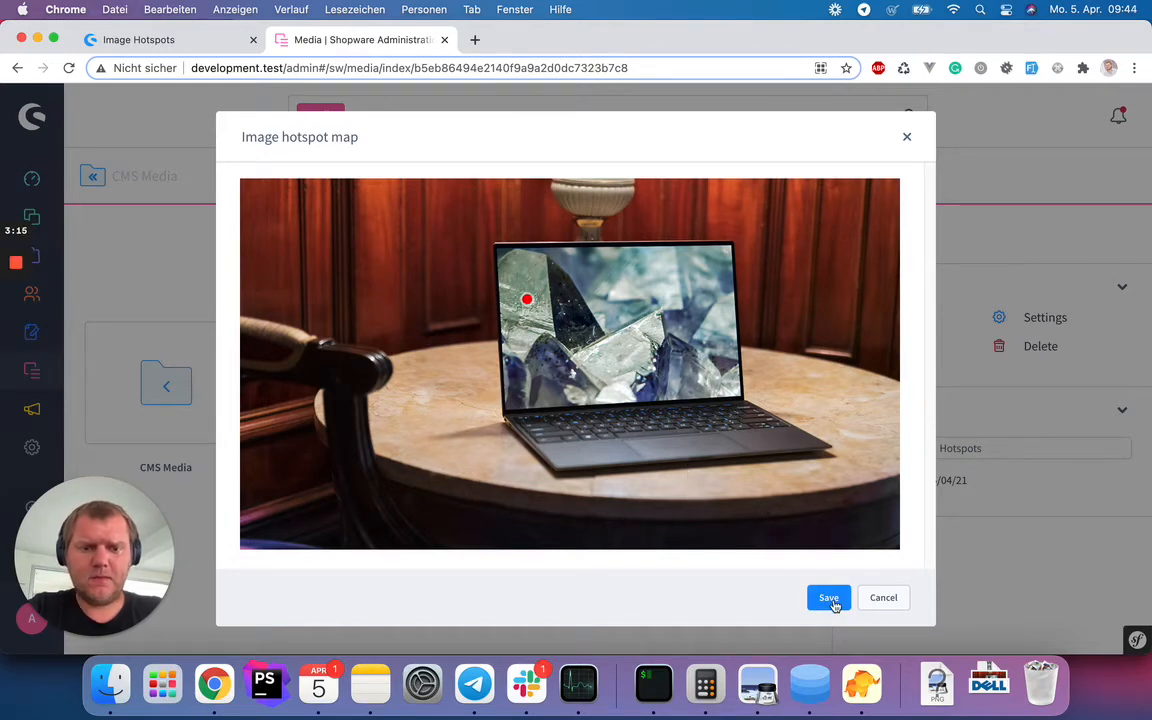
{"action": "left_click", "coordinate": [828, 596]}
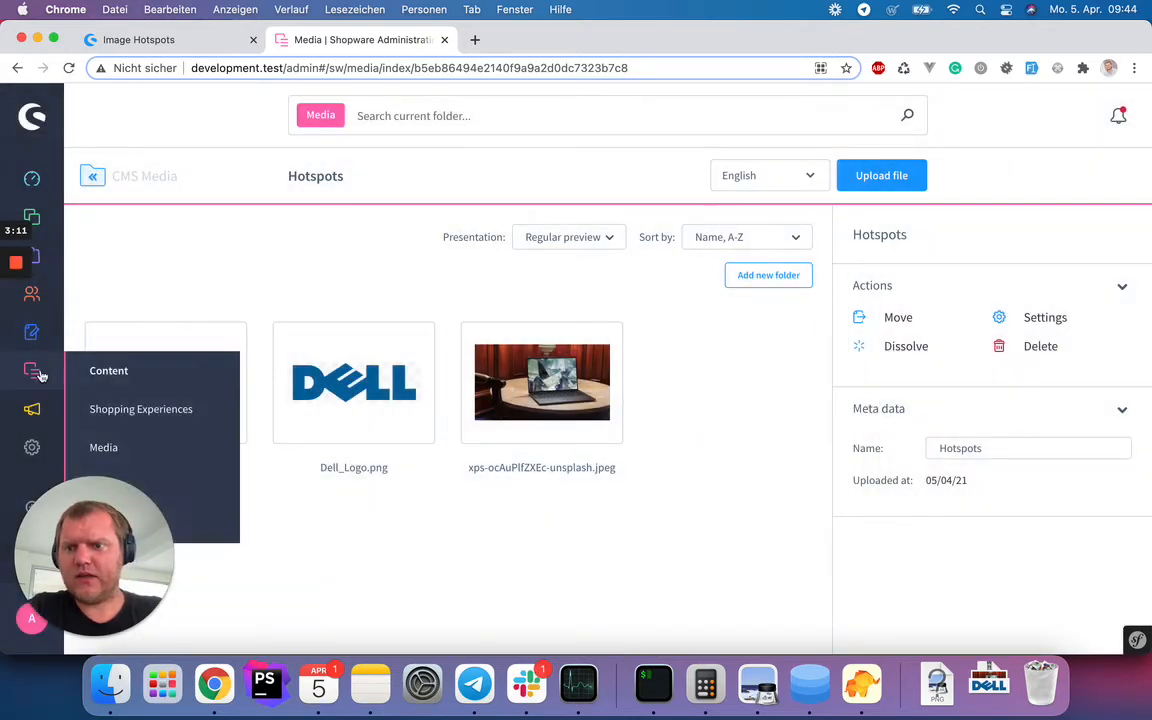
In the shopping experience, edit the Image Hotspot element and browse the media library.
{"action": "left_click", "coordinate": [140, 408]}
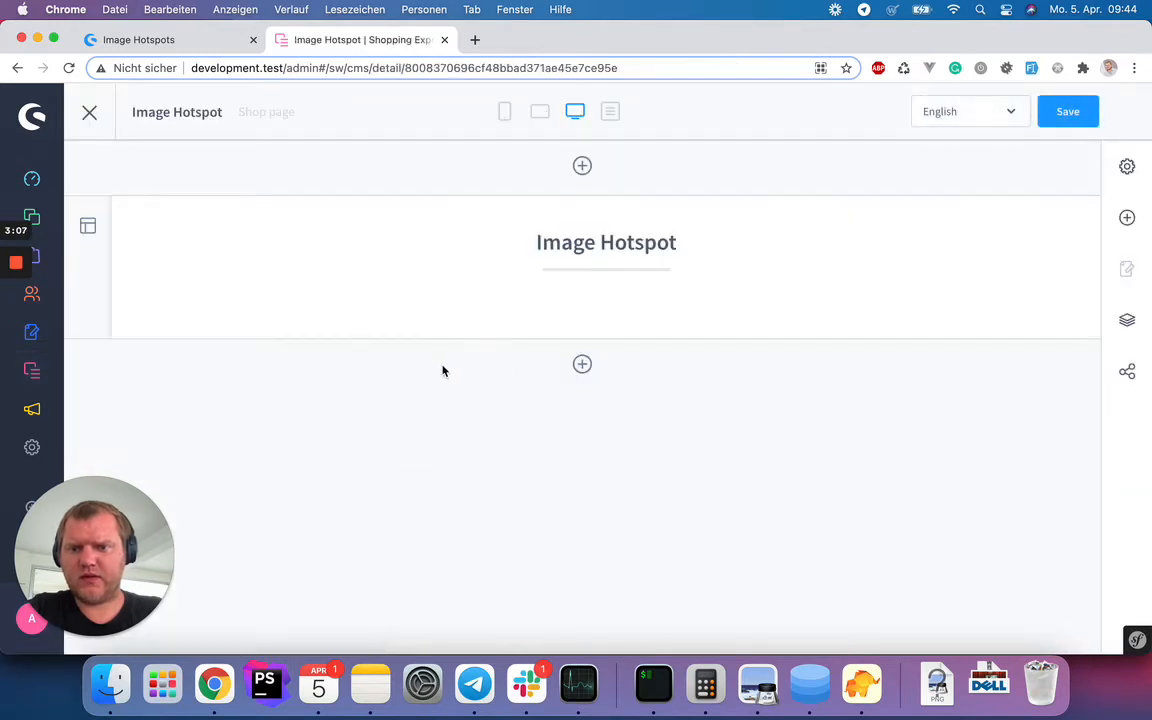
{"action": "left_click", "coordinate": [808, 216]}
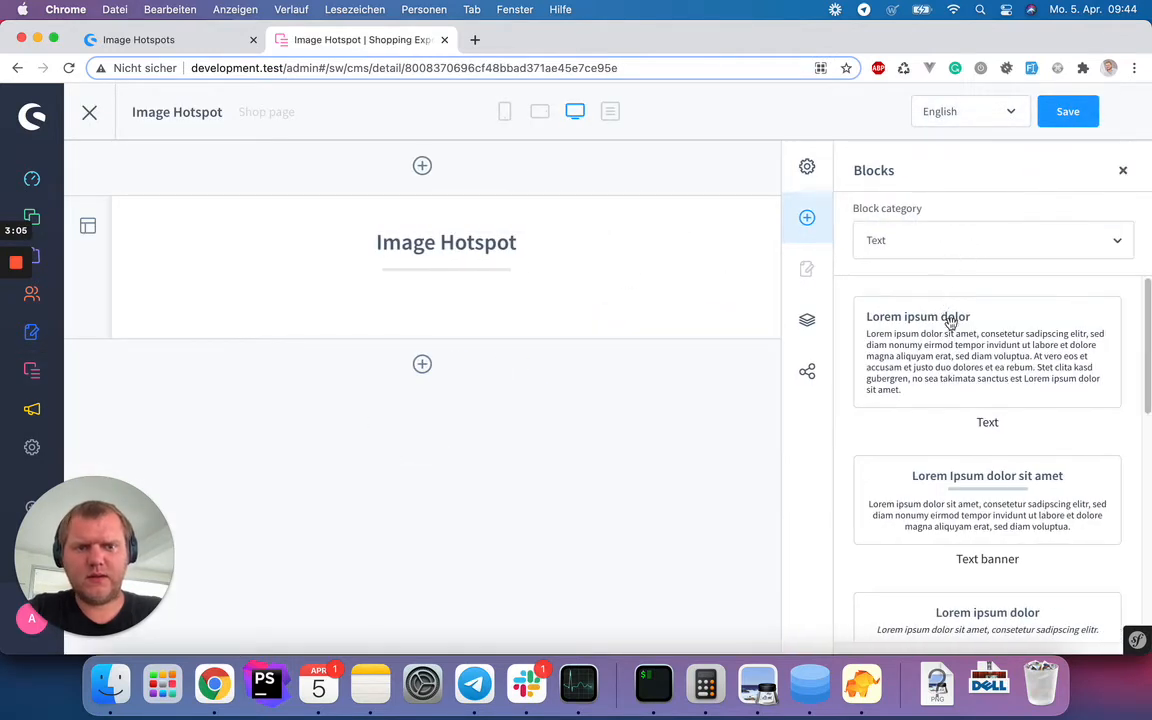
{"action": "left_click", "coordinate": [992, 240]}
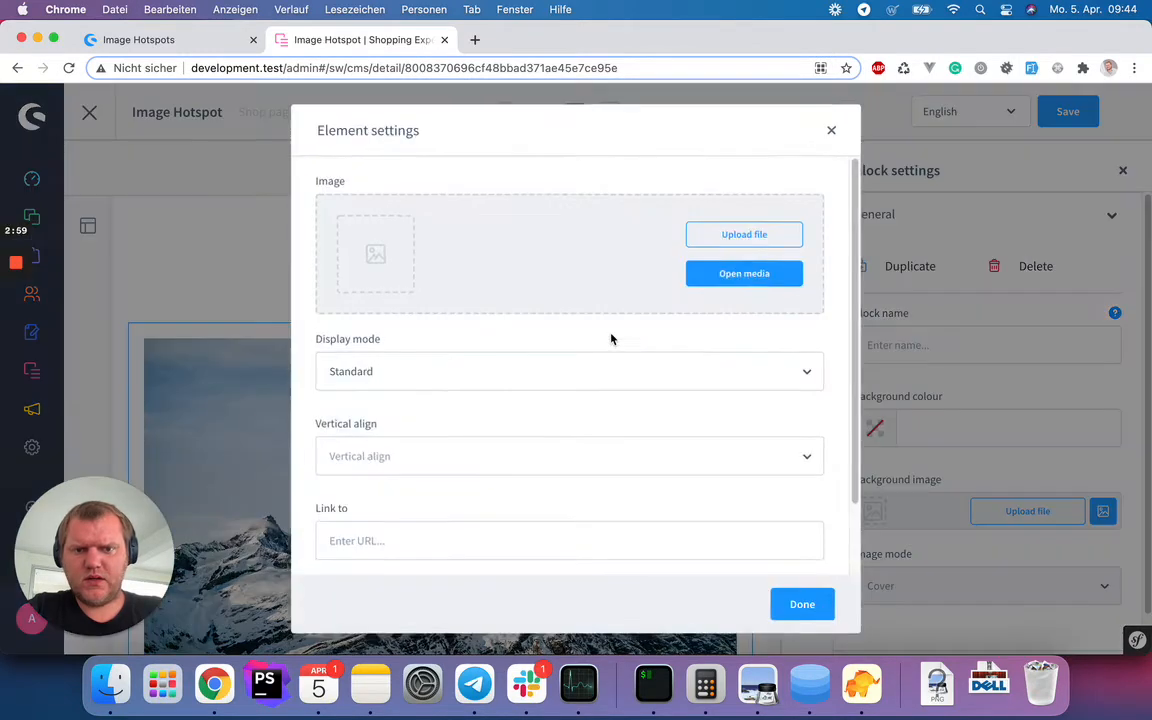
{"action": "left_click", "coordinate": [744, 272]}
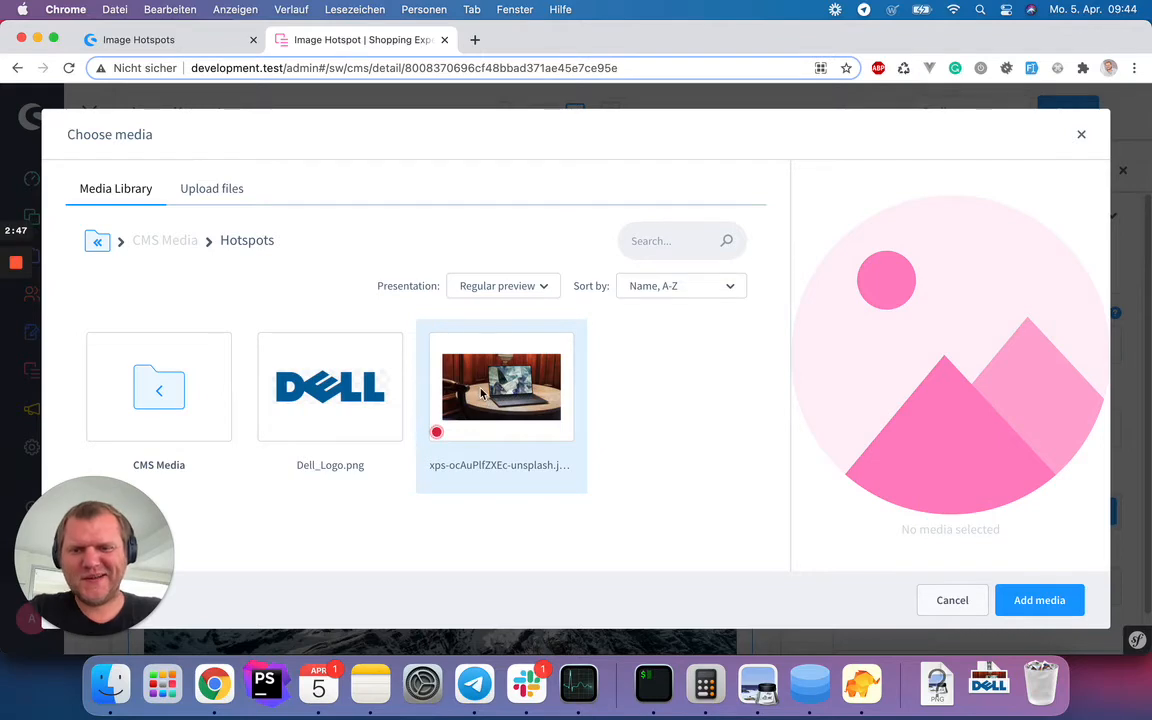
Use the xps laptop JPEG from Hotspots in the block, finish editing and go to the storefront.
{"action": "left_click", "coordinate": [500, 388]}
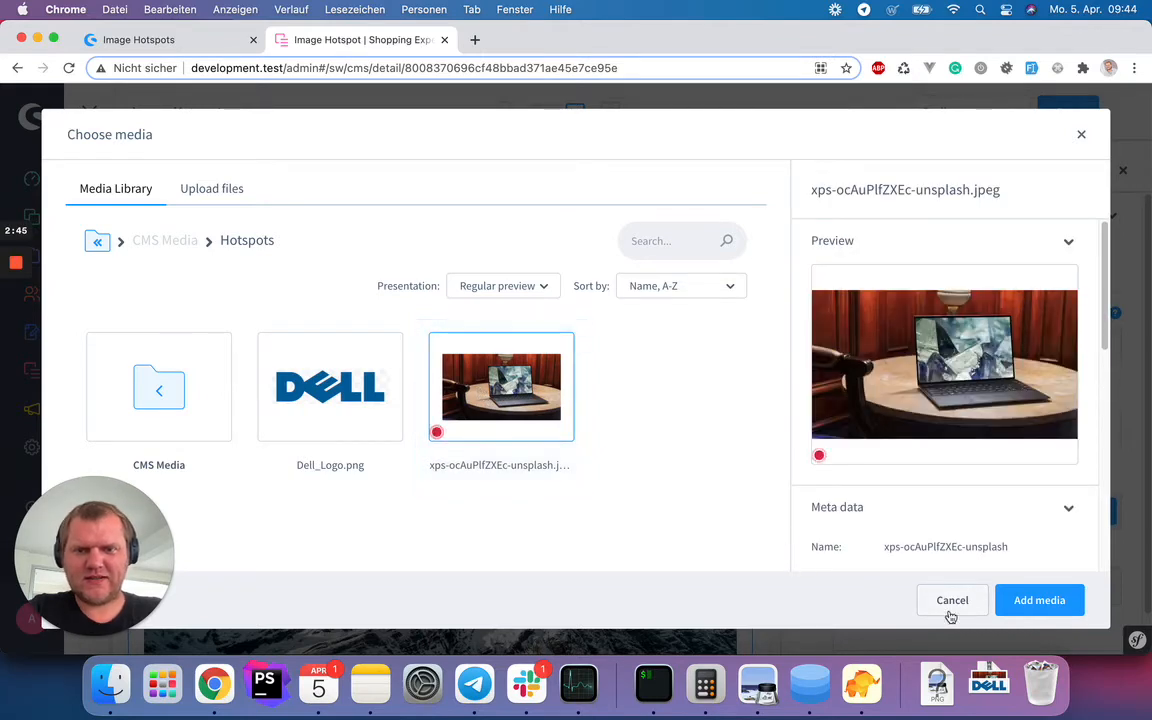
{"action": "left_click", "coordinate": [1040, 600]}
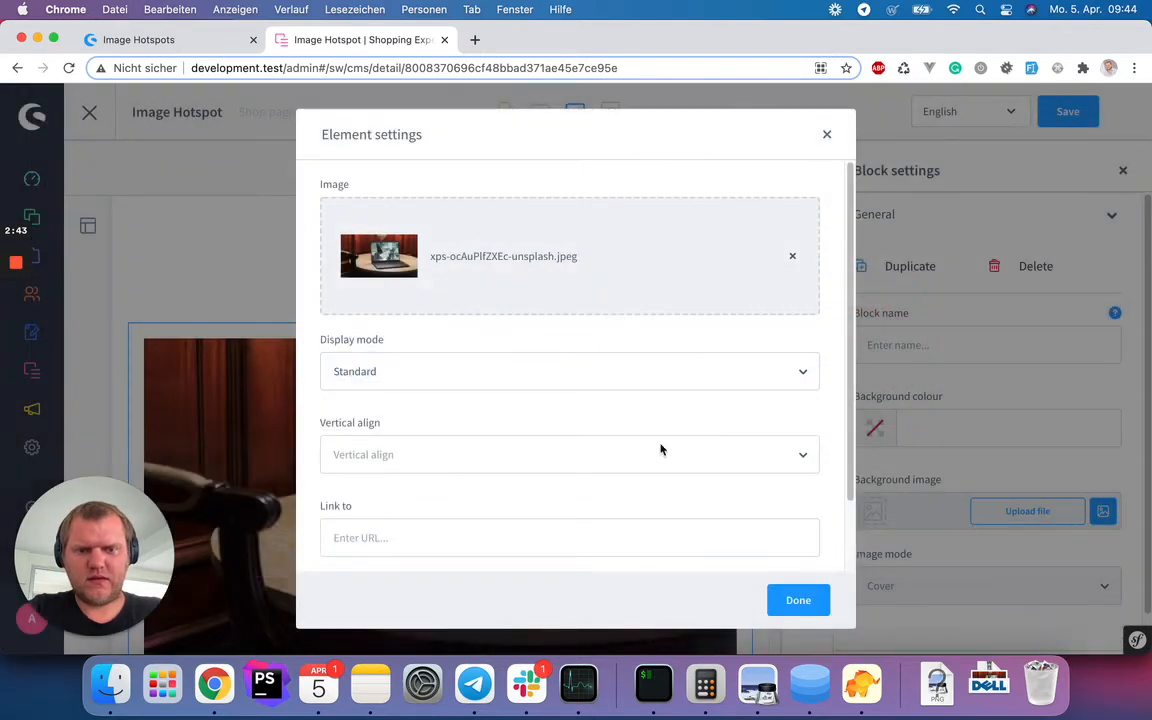
{"action": "left_click", "coordinate": [798, 600]}
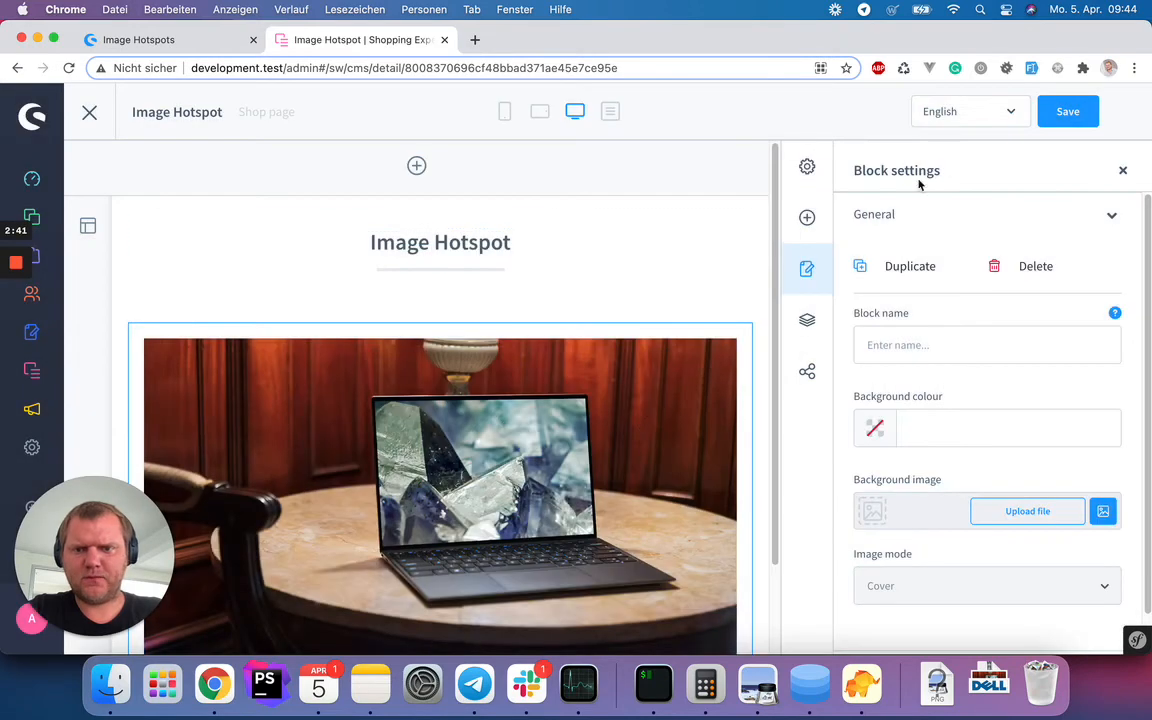
{"action": "left_click", "coordinate": [1068, 112]}
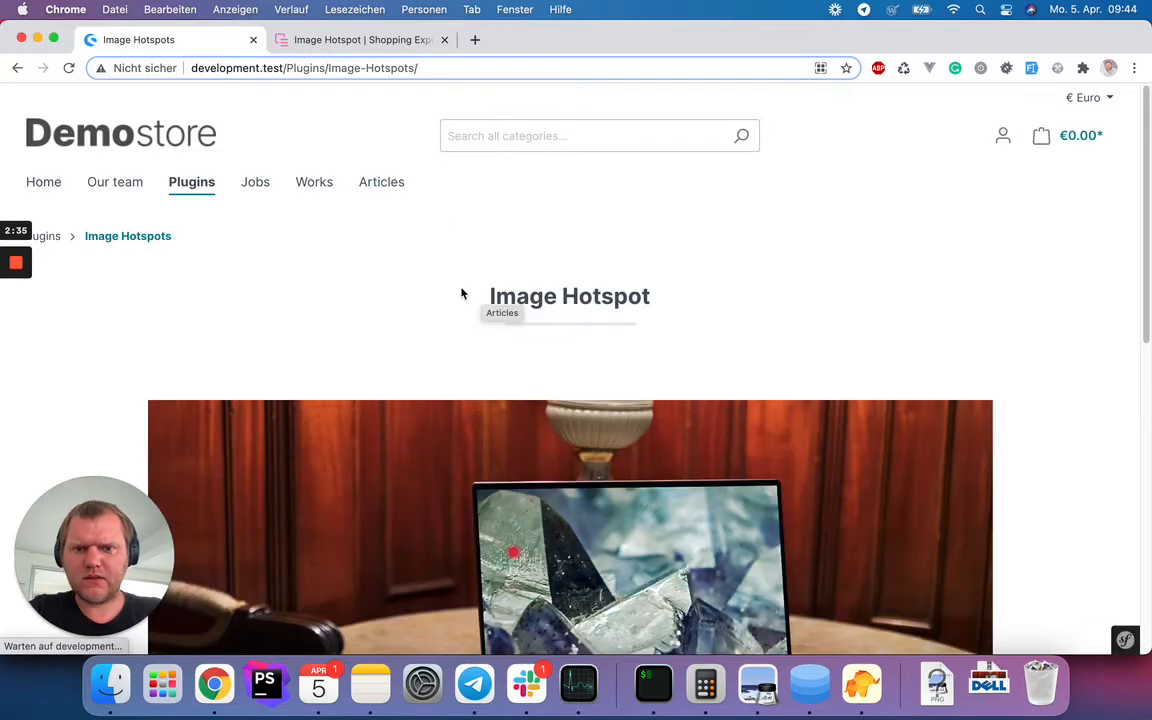
Scroll the storefront Image Hotspot page to see the laptop photo and its red hotspot.
{"action": "scroll", "scroll_direction": "down", "scroll_amount": 3}
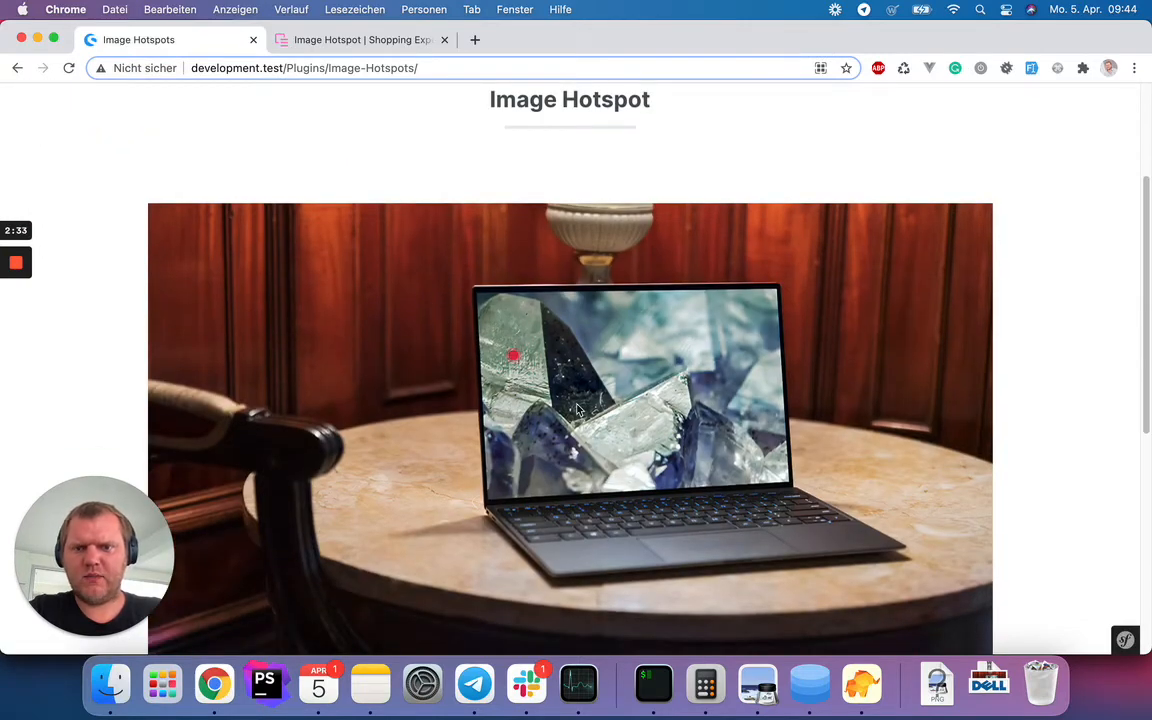
{"action": "mouse_move", "coordinate": [536, 374]}
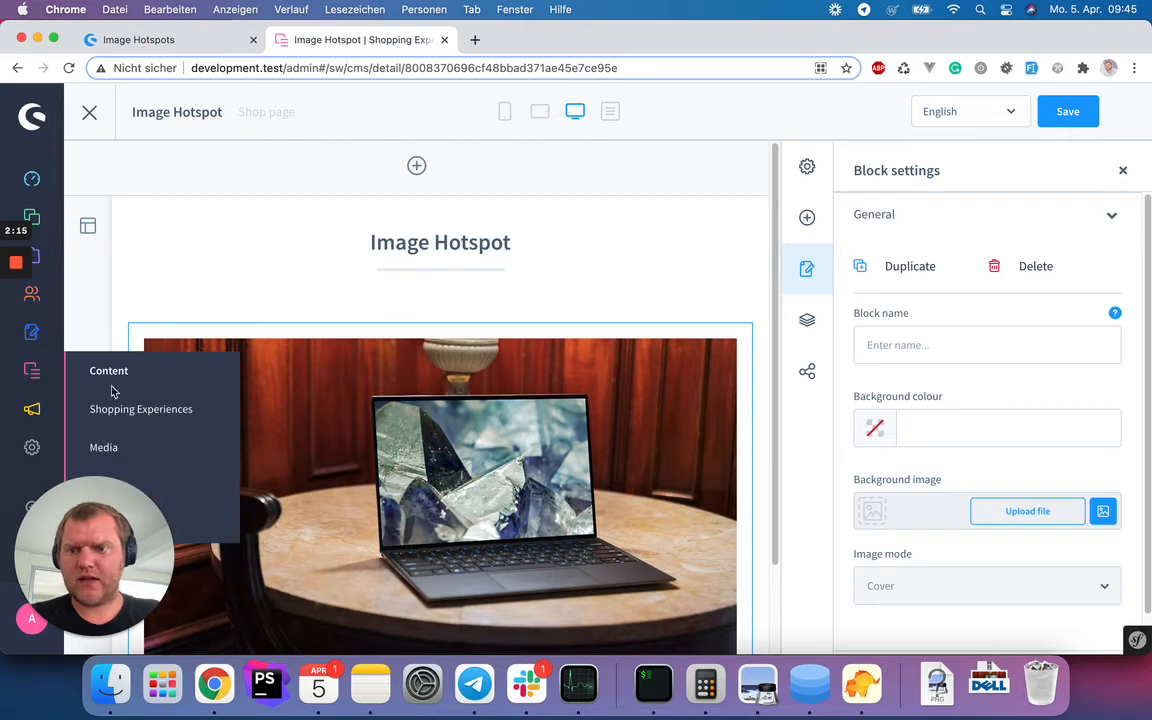
From the media library, reopen the laptop photo's hotspot map and place a second hotspot.
{"action": "left_click", "coordinate": [140, 408]}
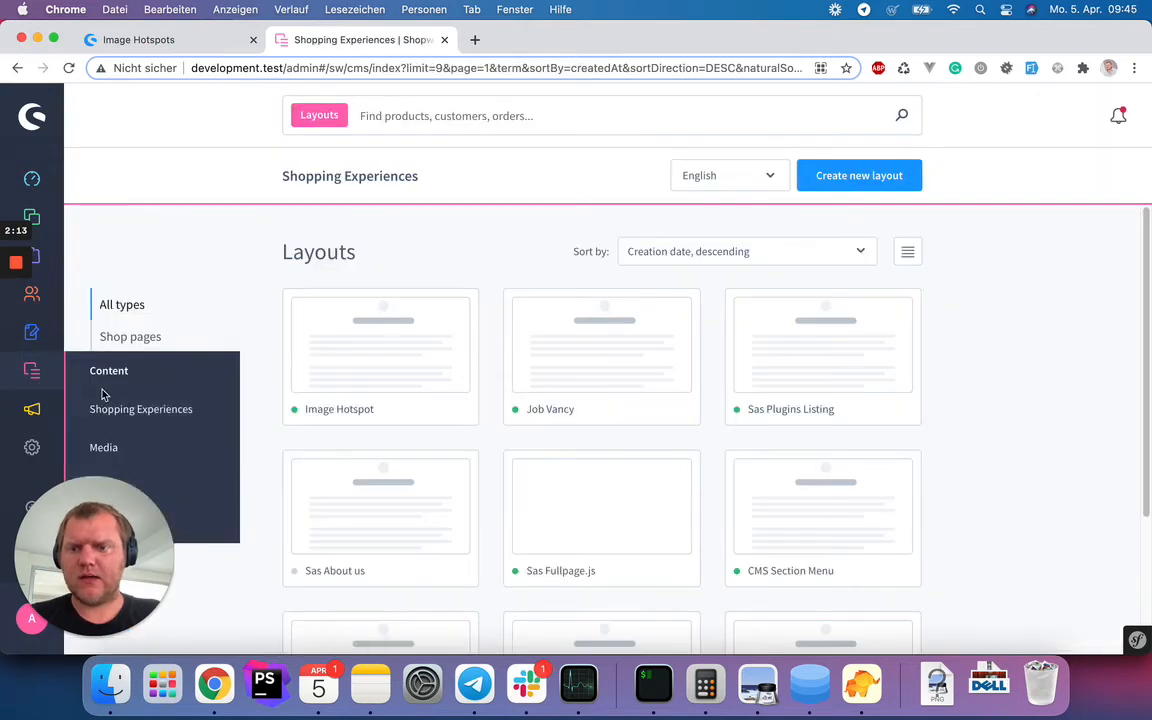
{"action": "left_click", "coordinate": [104, 448]}
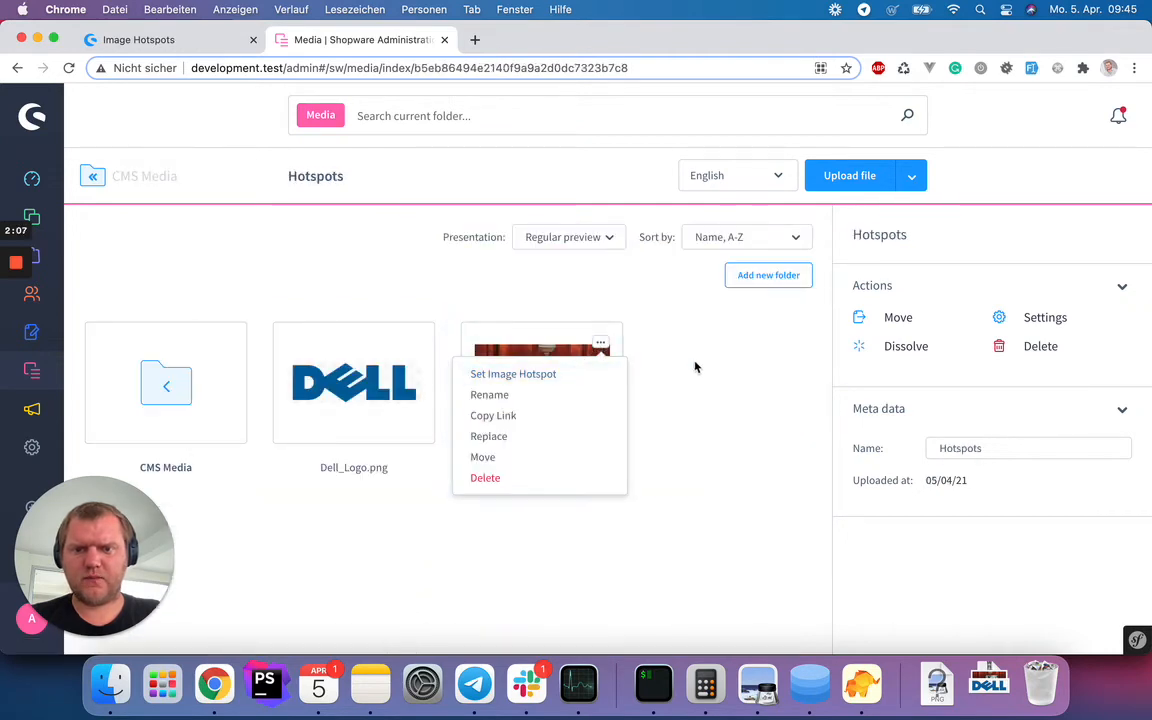
{"action": "left_click", "coordinate": [512, 374]}
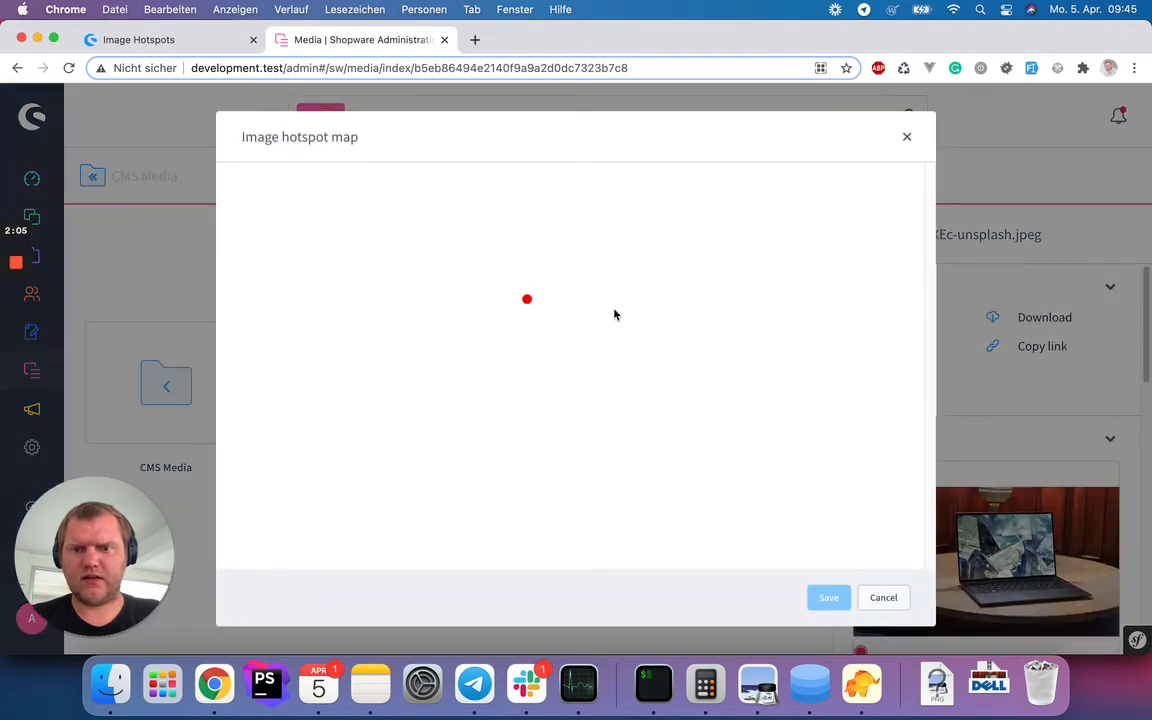
{"action": "left_click", "coordinate": [528, 300]}
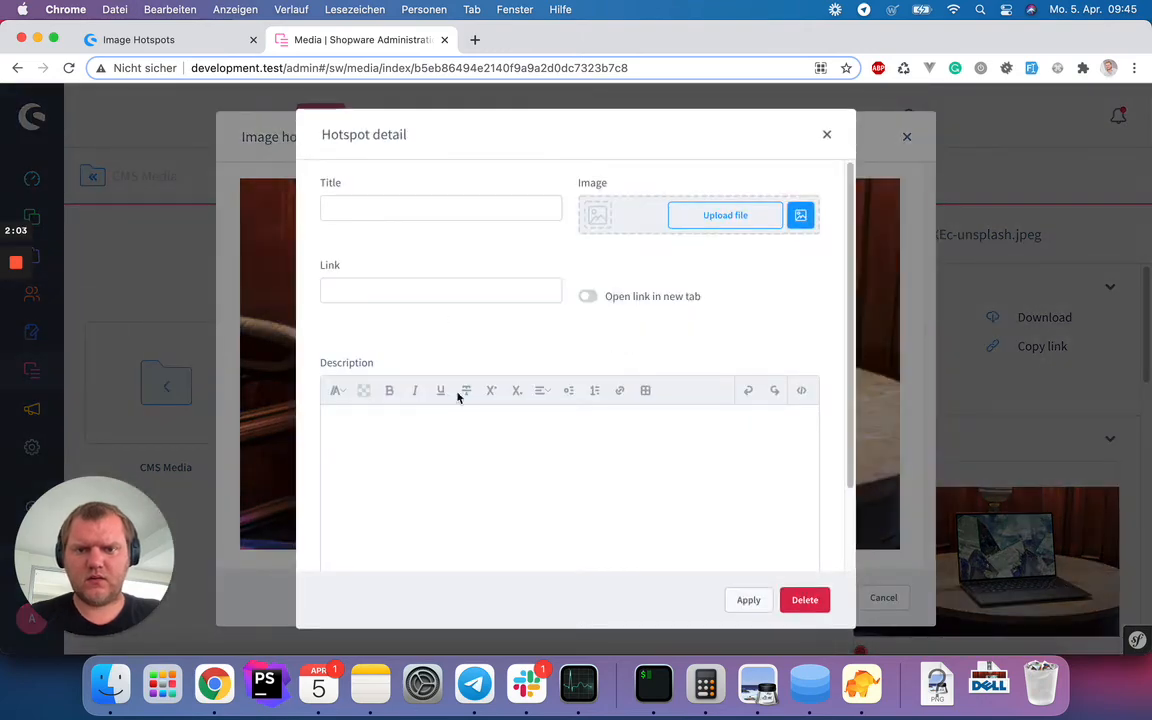
Give the new hotspot description 'Another dot' and title 'Another title', then apply it.
{"action": "type", "text": "Another dot"}
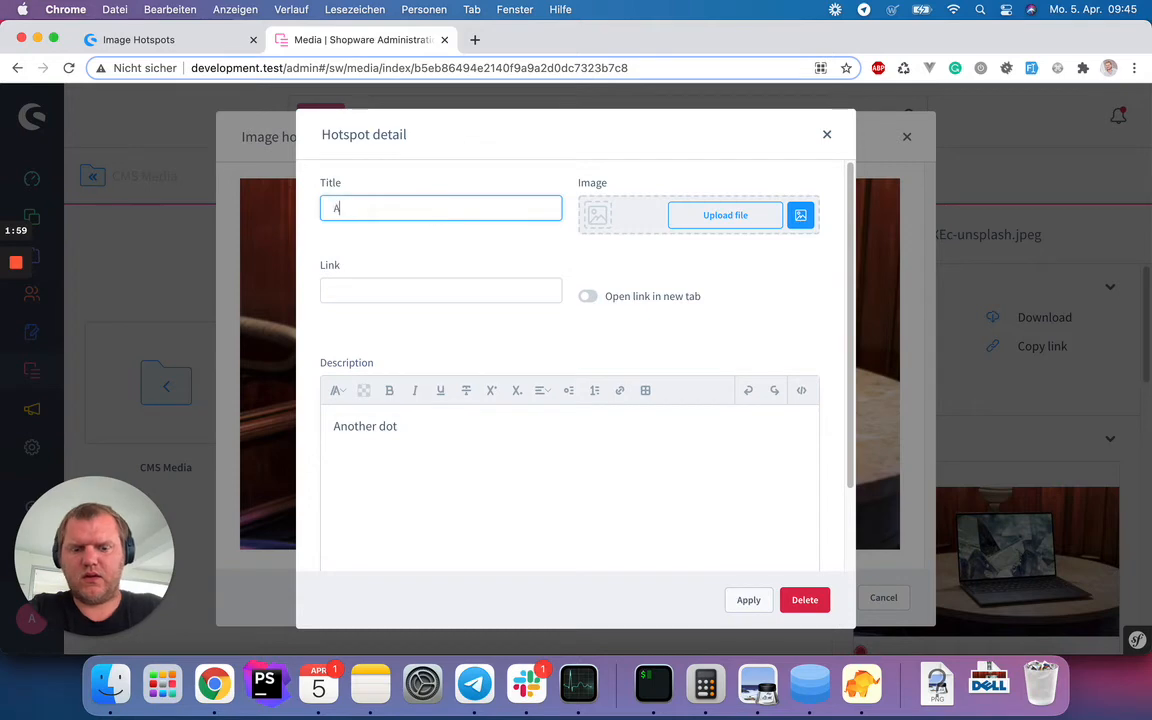
{"action": "type", "text": "Another title"}
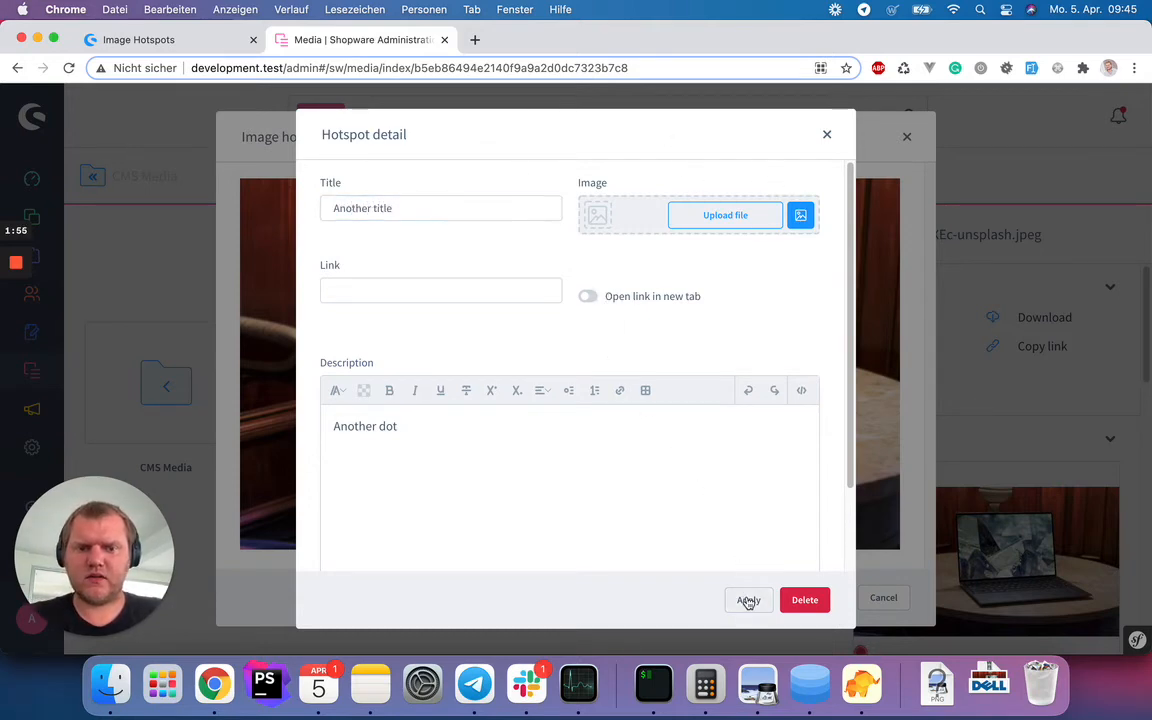
{"action": "left_click", "coordinate": [748, 600]}
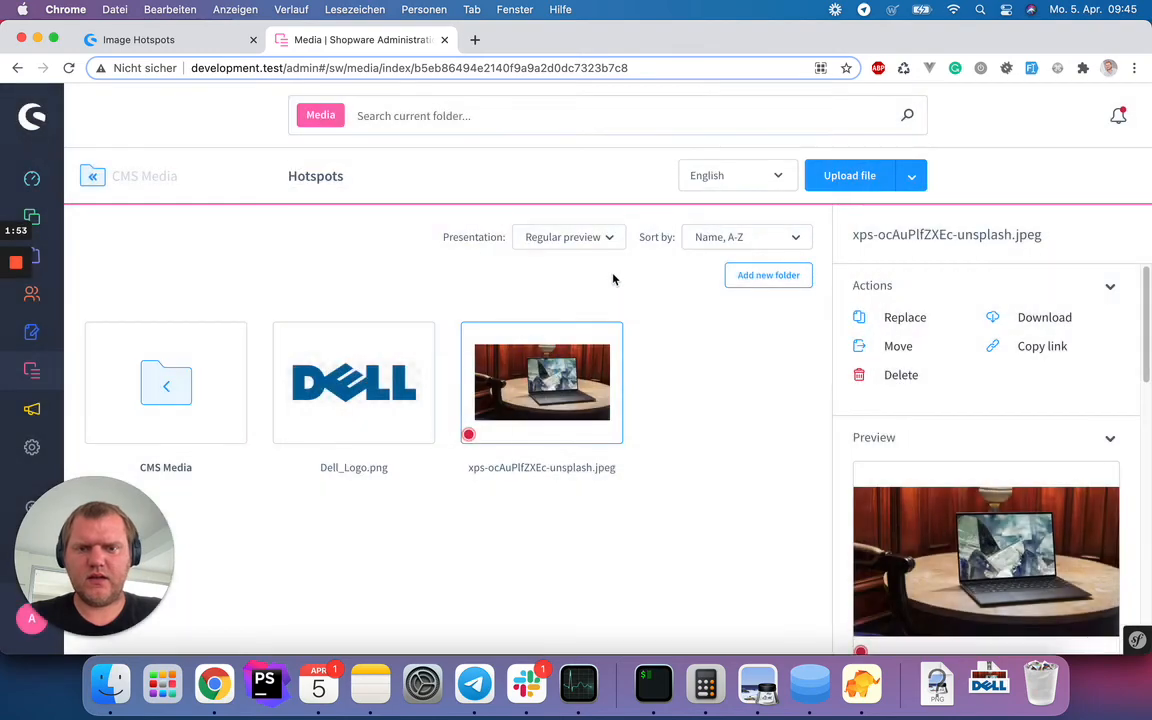
Reload the storefront page and check the laptop photo's two hotspots, Another title and Dell XPS.
{"action": "left_click", "coordinate": [140, 40]}
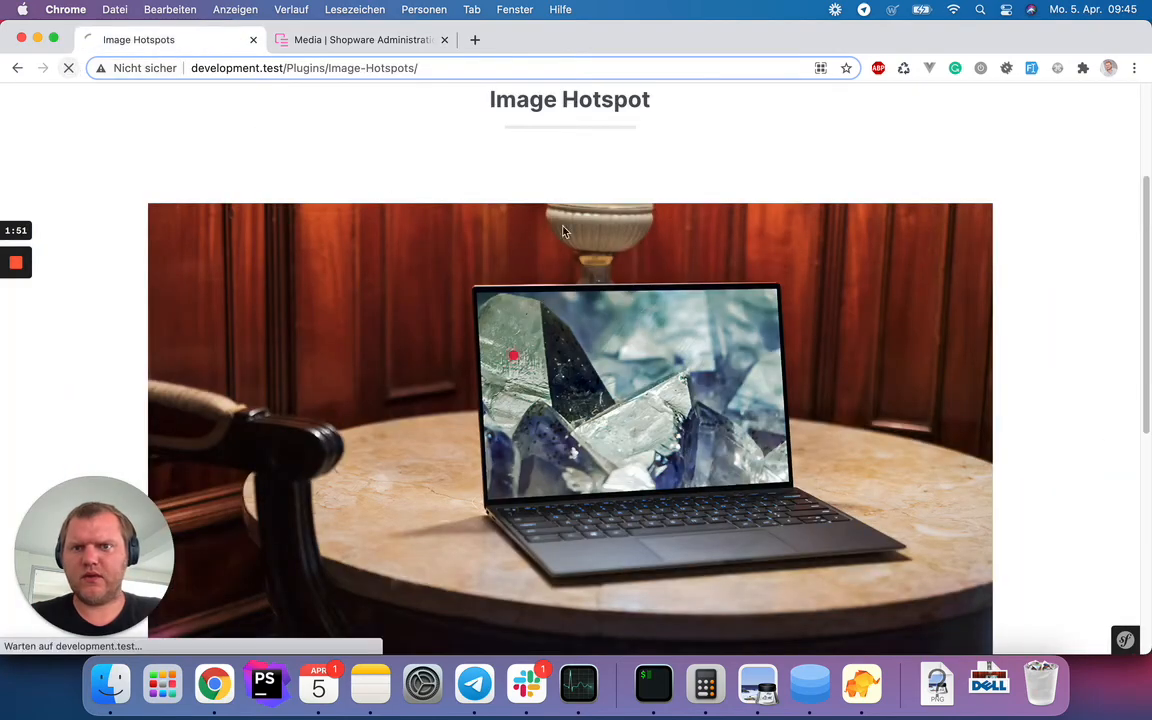
{"action": "left_click", "coordinate": [622, 400]}
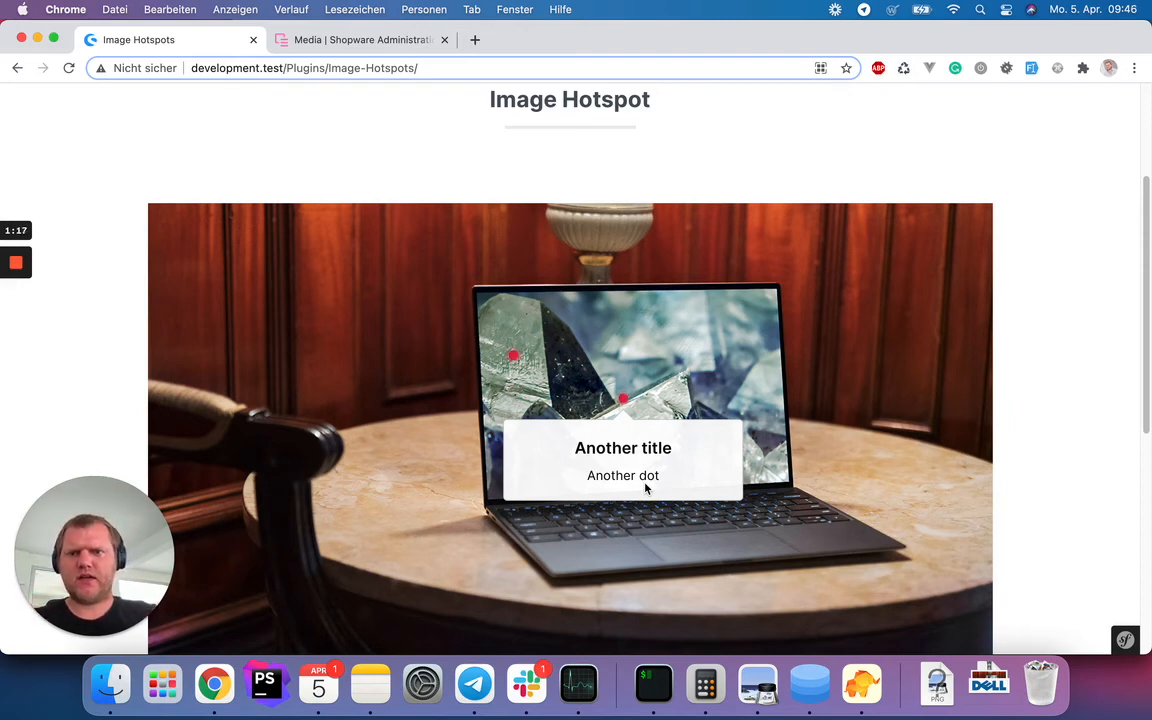
{"action": "mouse_move", "coordinate": [436, 288]}
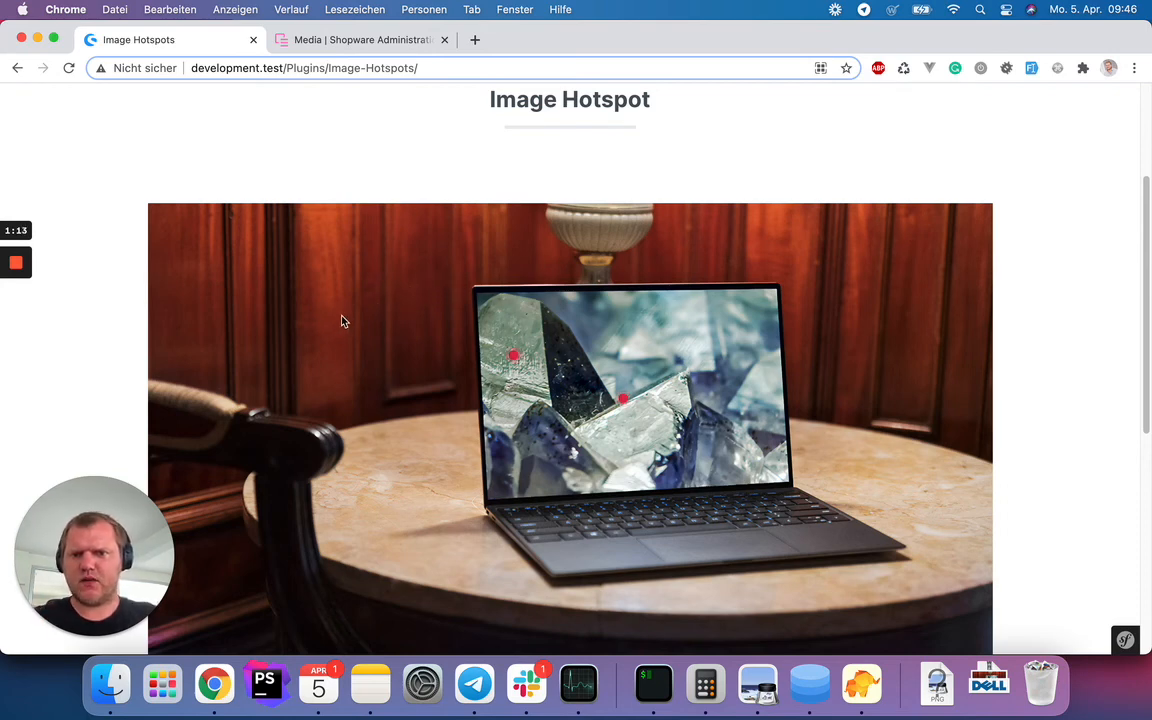
{"action": "scroll", "scroll_direction": "down", "scroll_amount": 3}
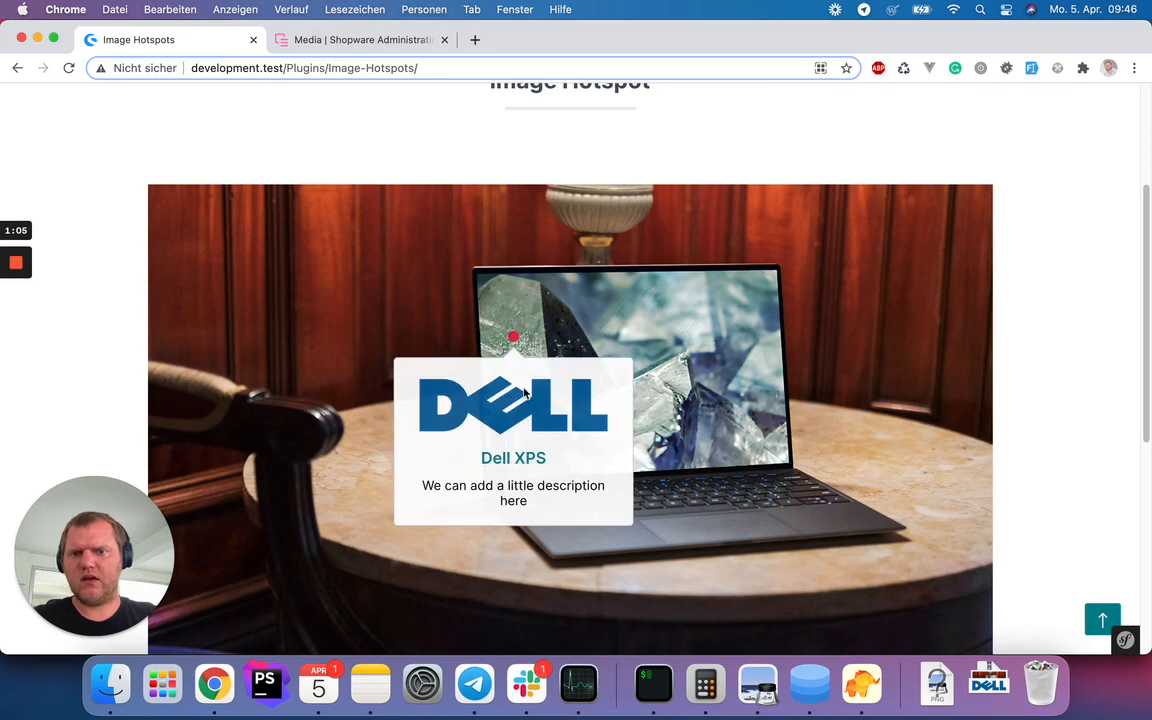
{"action": "mouse_move", "coordinate": [510, 424]}
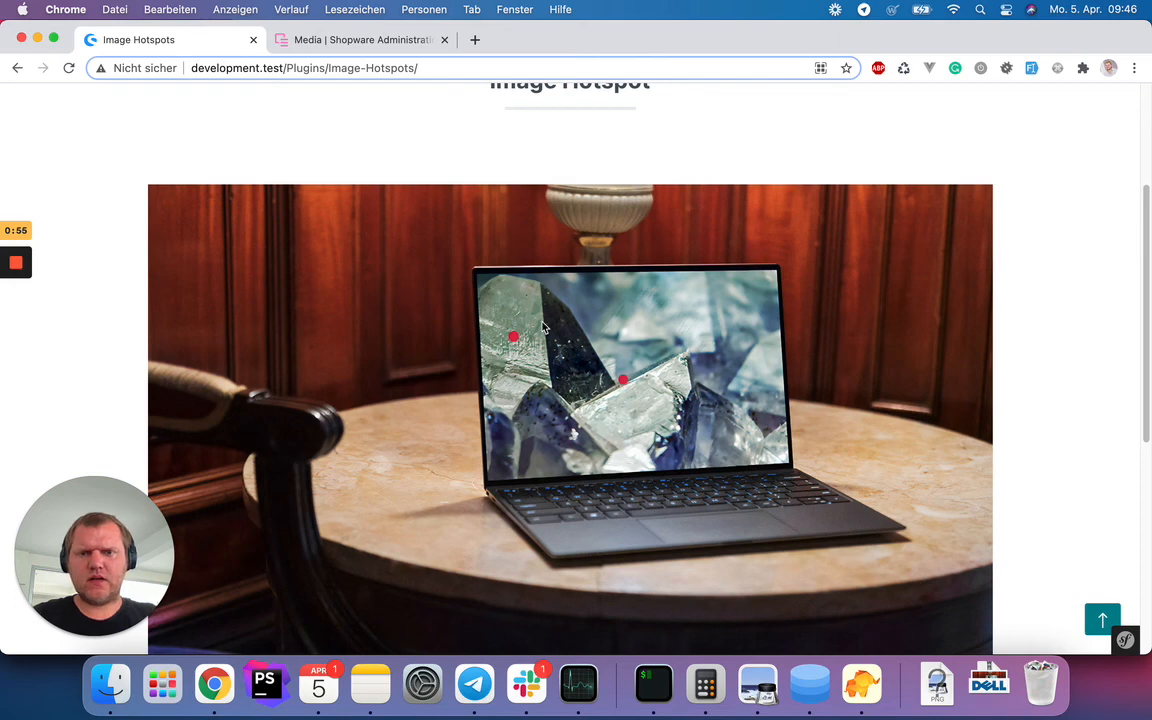
{"action": "mouse_move", "coordinate": [438, 344]}
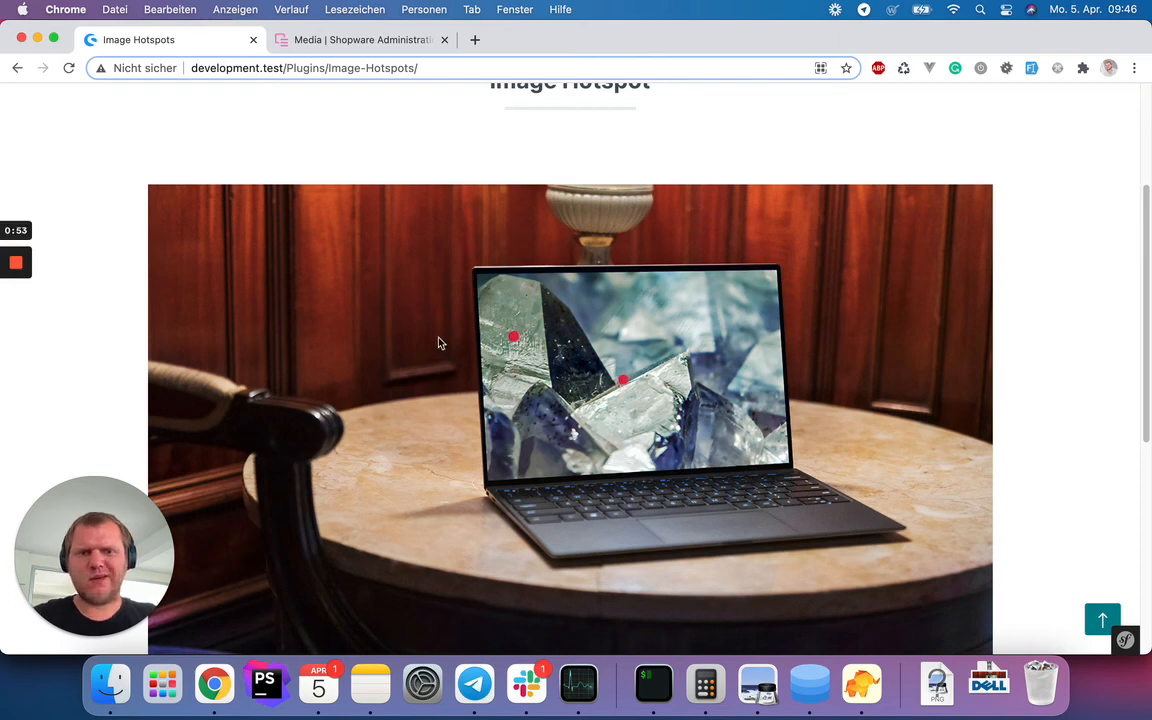